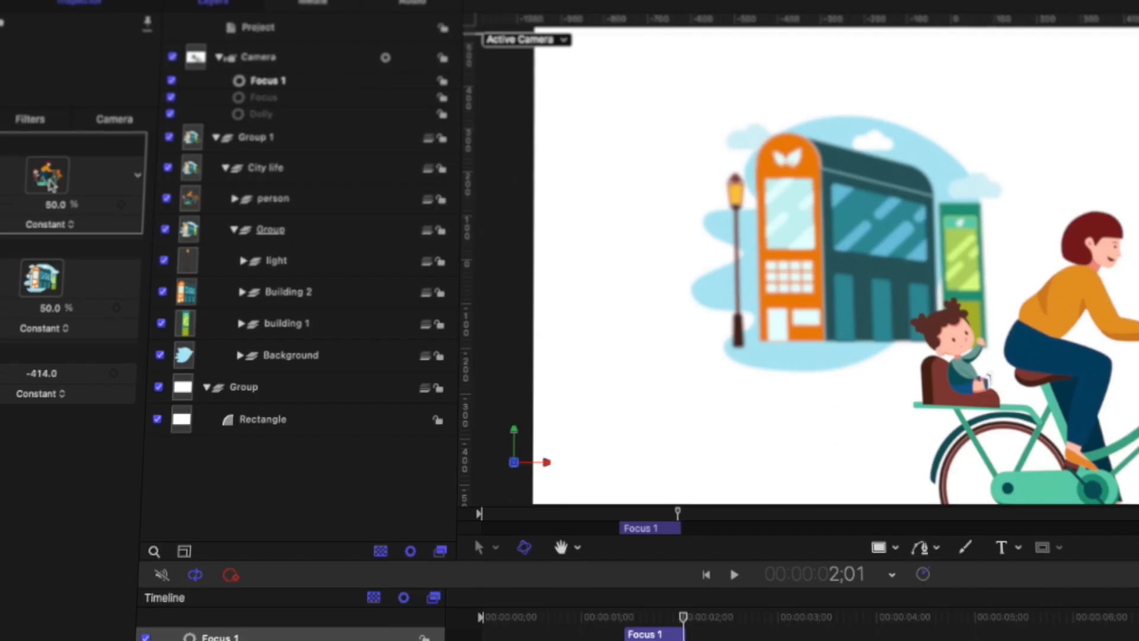
Preview the finished city scene, then start a new empty project named 3d camera.
{"action": "left_click", "coordinate": [485, 626]}
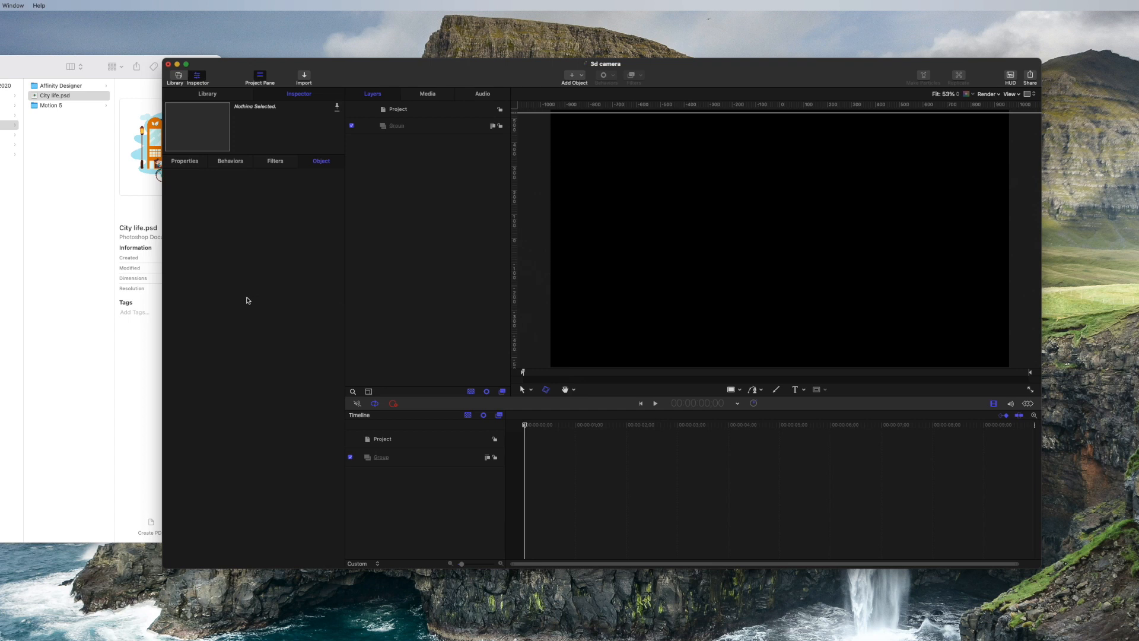
{"action": "mouse_move", "coordinate": [64, 264]}
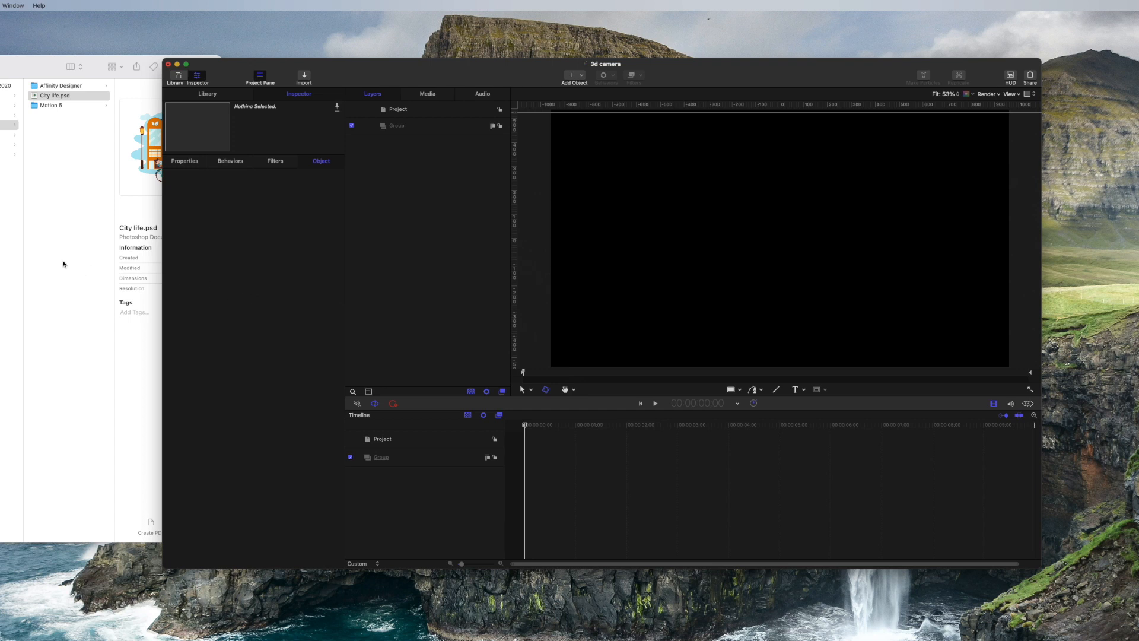
{"action": "mouse_move", "coordinate": [312, 312]}
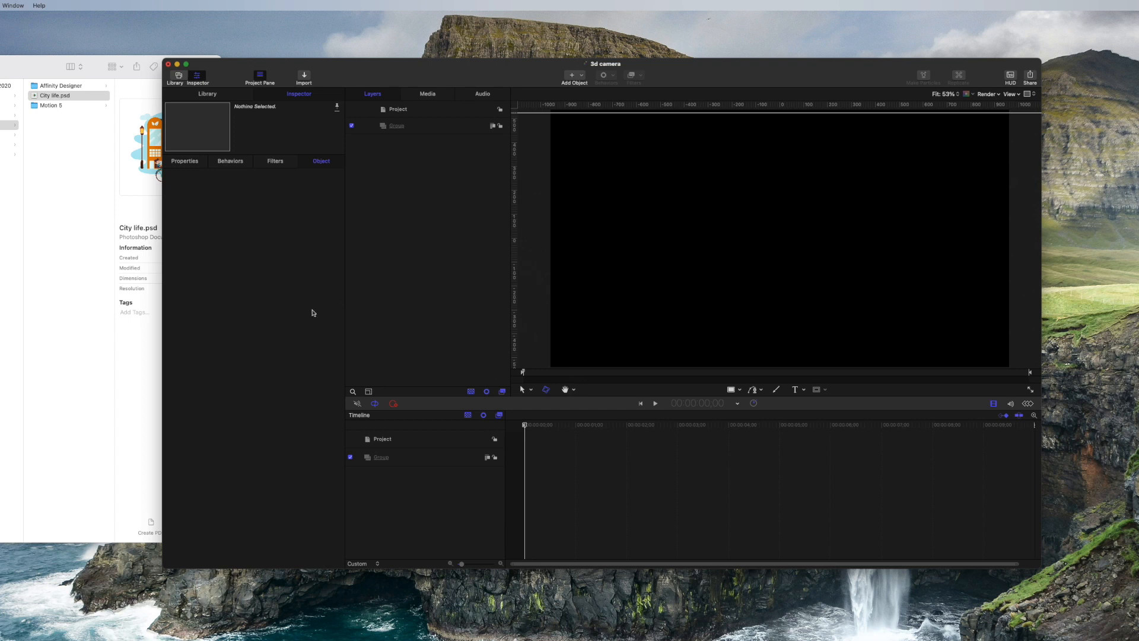
{"action": "mouse_move", "coordinate": [86, 246]}
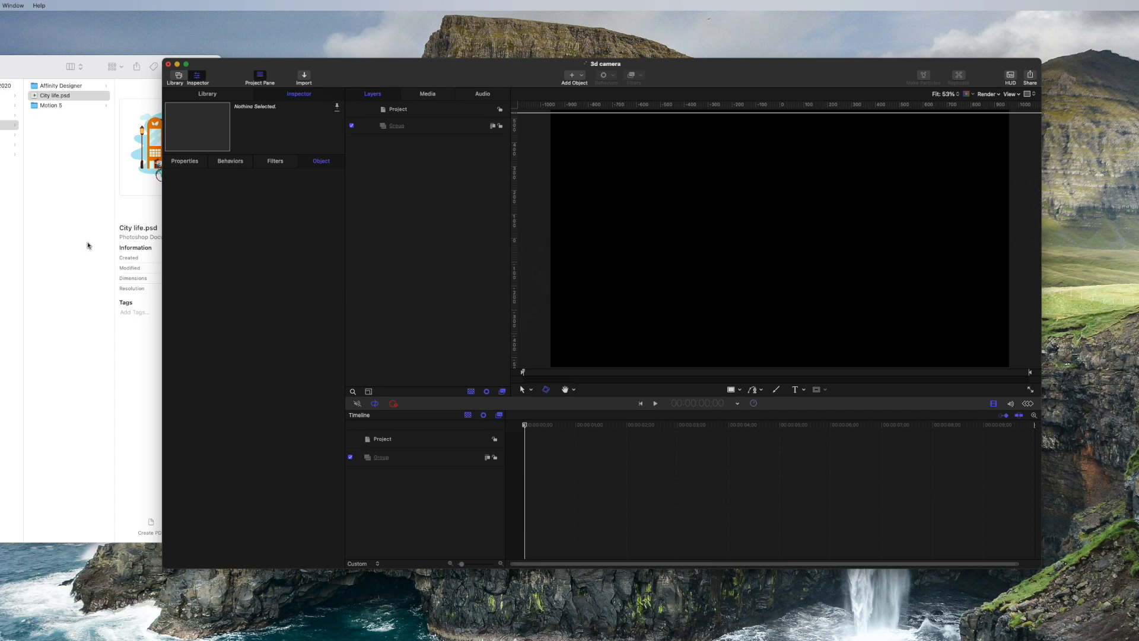
{"action": "mouse_move", "coordinate": [86, 243]}
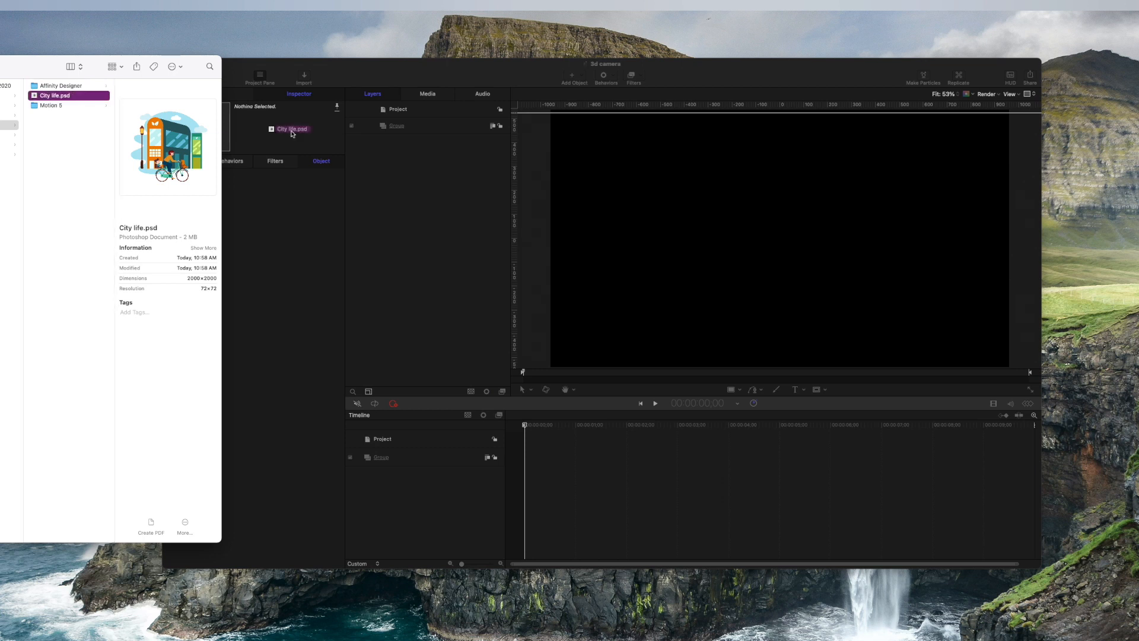
Import City life.psd into the Layers list with all its Photoshop layers.
{"action": "left_click", "coordinate": [292, 129]}
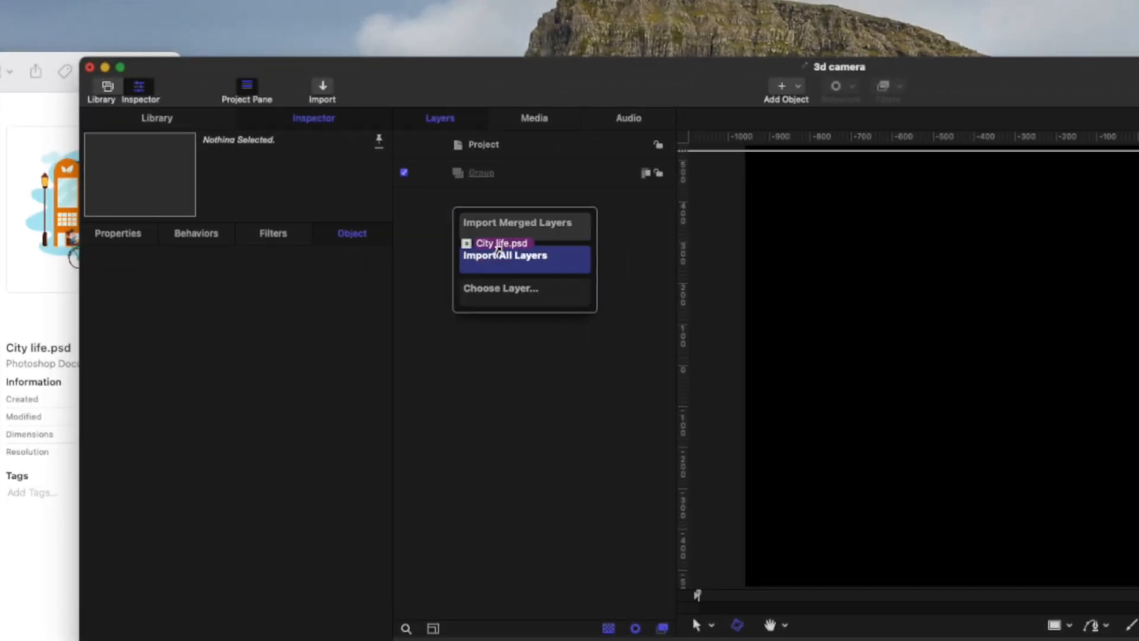
{"action": "left_click", "coordinate": [505, 256]}
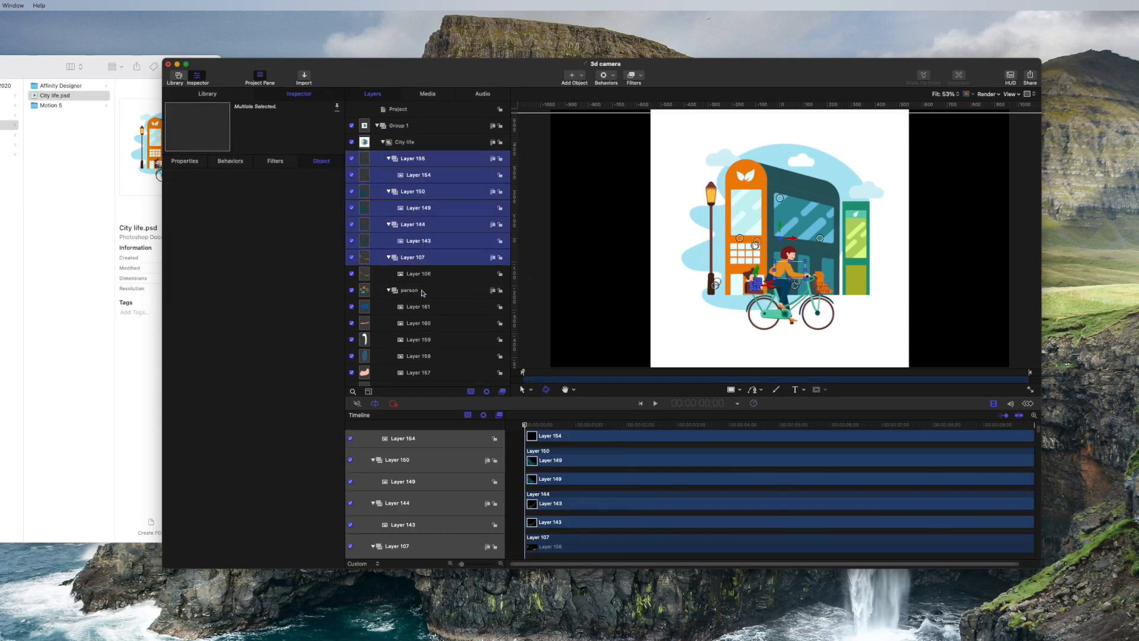
Collapse the person and building 1 groups and delete the white Background layer.
{"action": "left_click", "coordinate": [389, 159]}
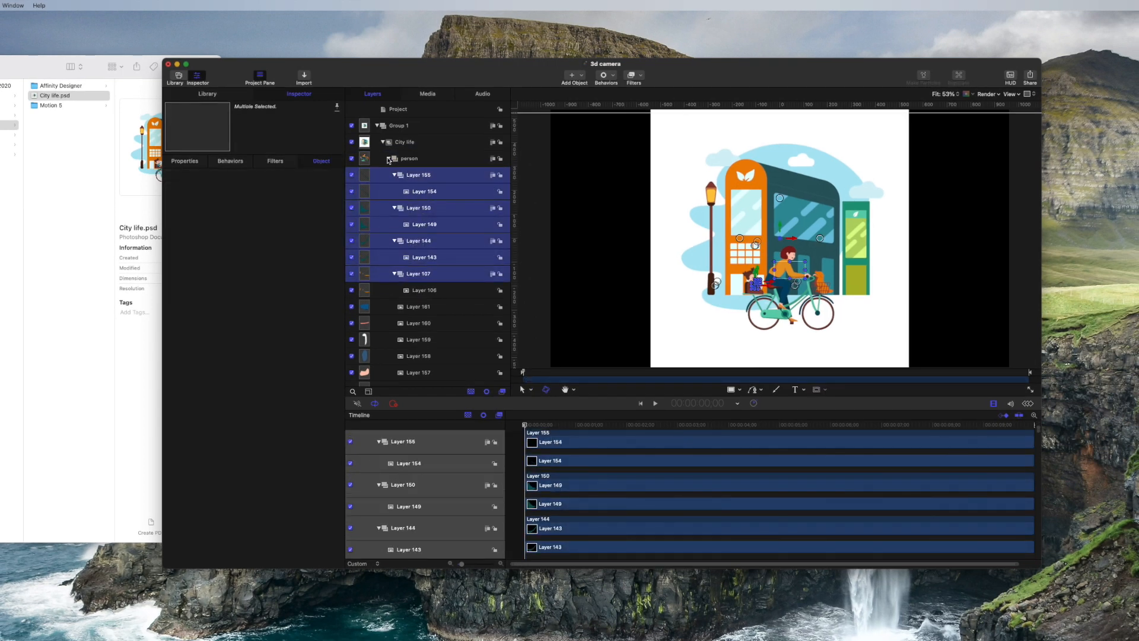
{"action": "left_click", "coordinate": [389, 157]}
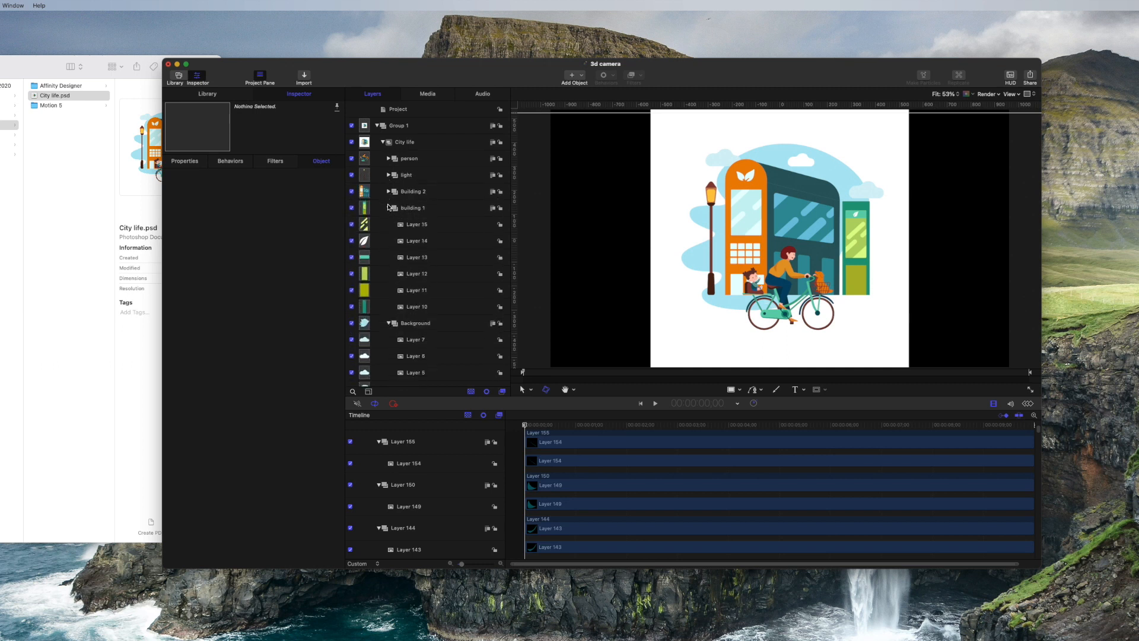
{"action": "left_click", "coordinate": [389, 208]}
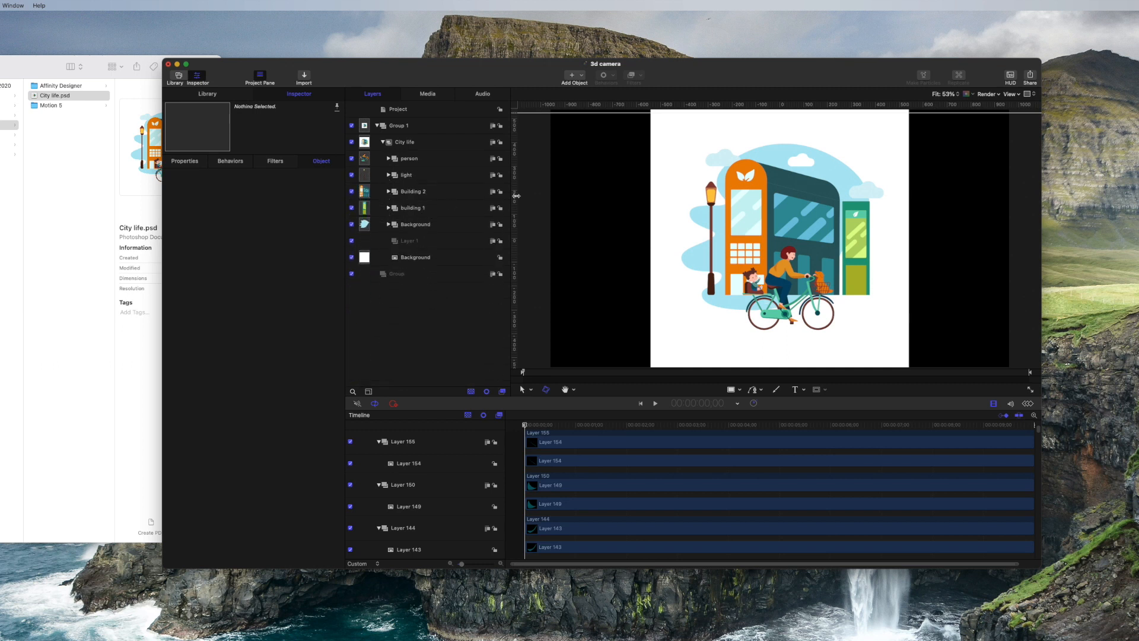
{"action": "left_click", "coordinate": [414, 258]}
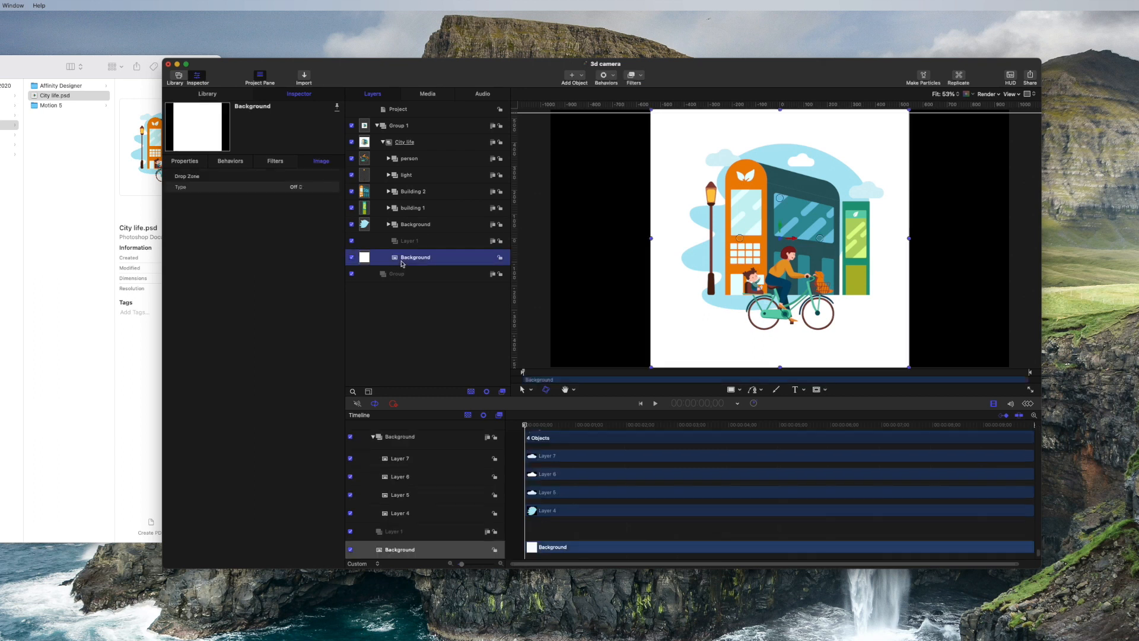
{"action": "left_click", "coordinate": [398, 258]}
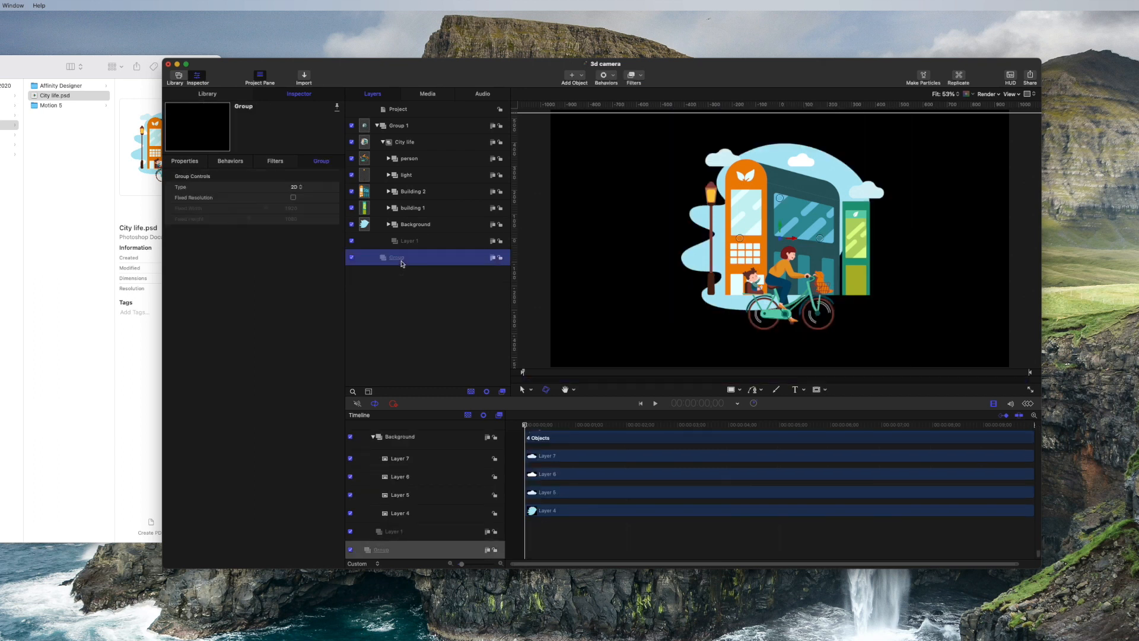
Draw a white rectangle filling the frame as the backdrop behind the artwork.
{"action": "left_click", "coordinate": [653, 251]}
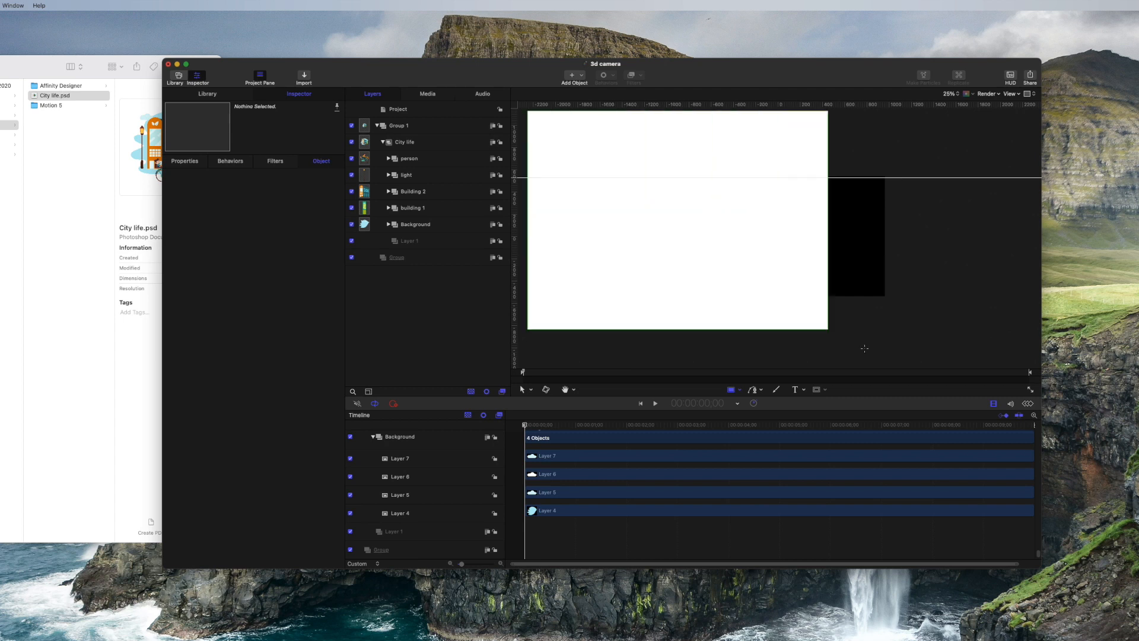
{"action": "left_click", "coordinate": [406, 256]}
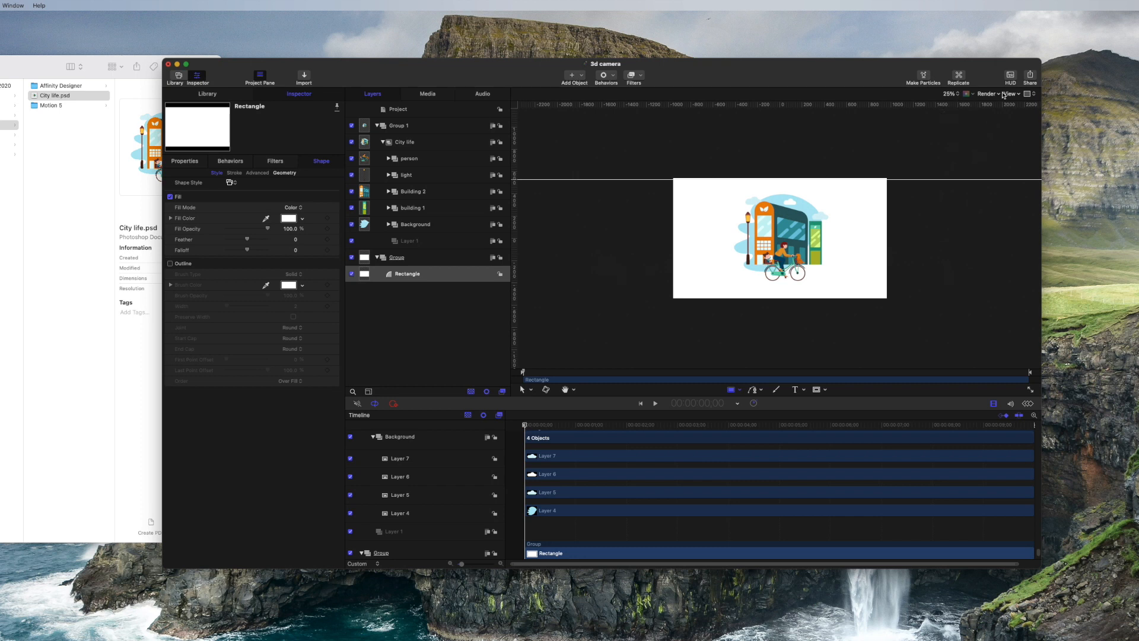
{"action": "left_click", "coordinate": [399, 124]}
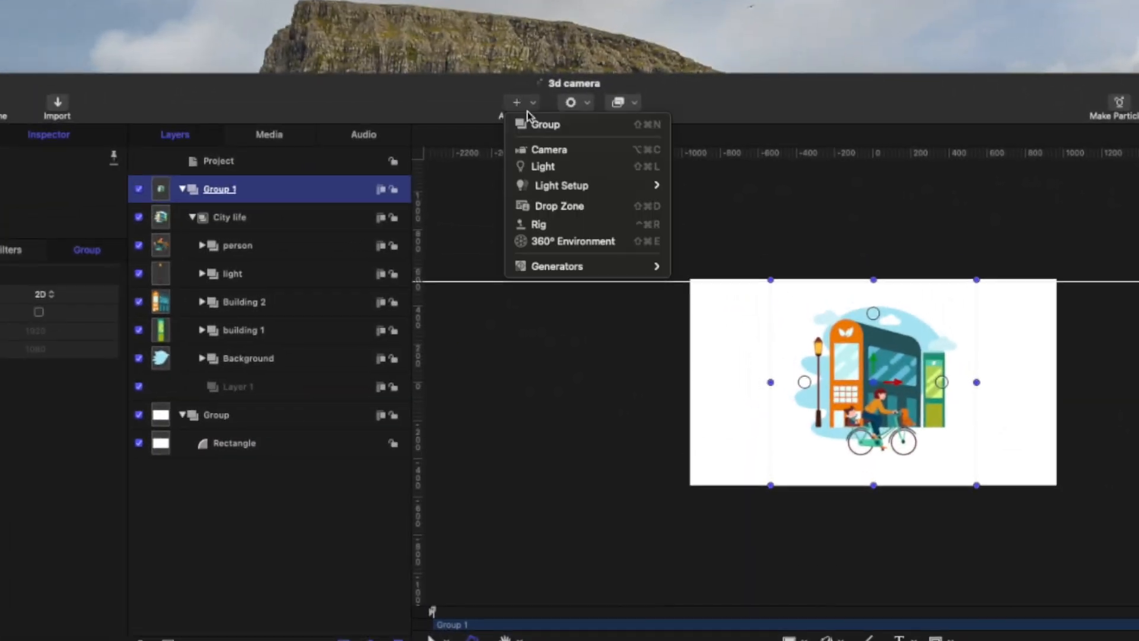
Add a camera and convert the existing 2D groups to 3D groups.
{"action": "left_click", "coordinate": [550, 149]}
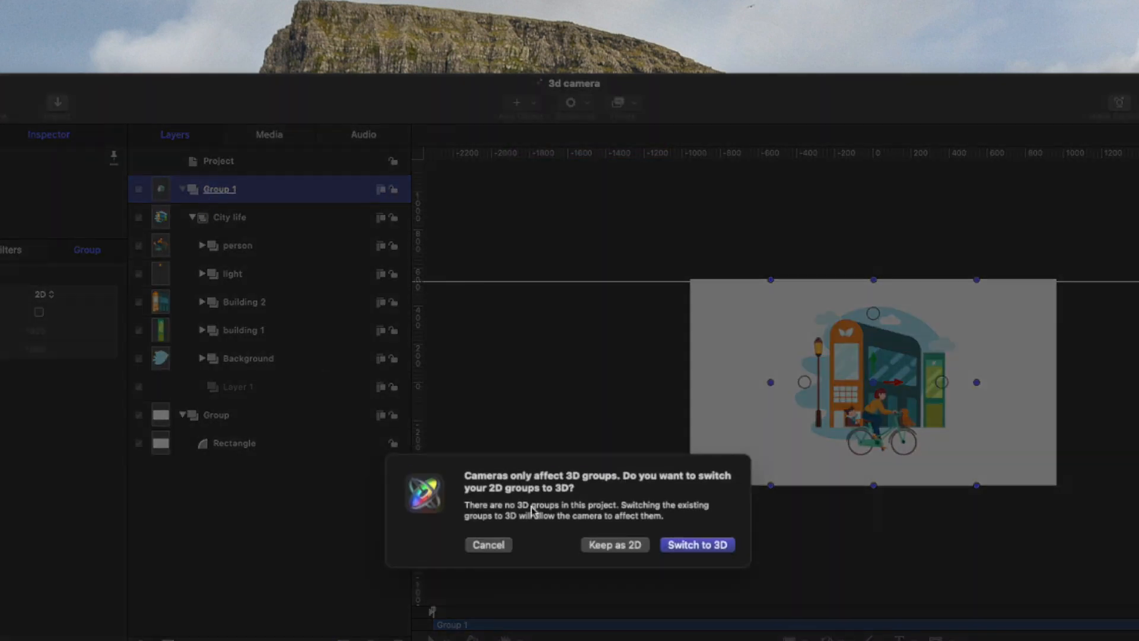
{"action": "left_click", "coordinate": [697, 544]}
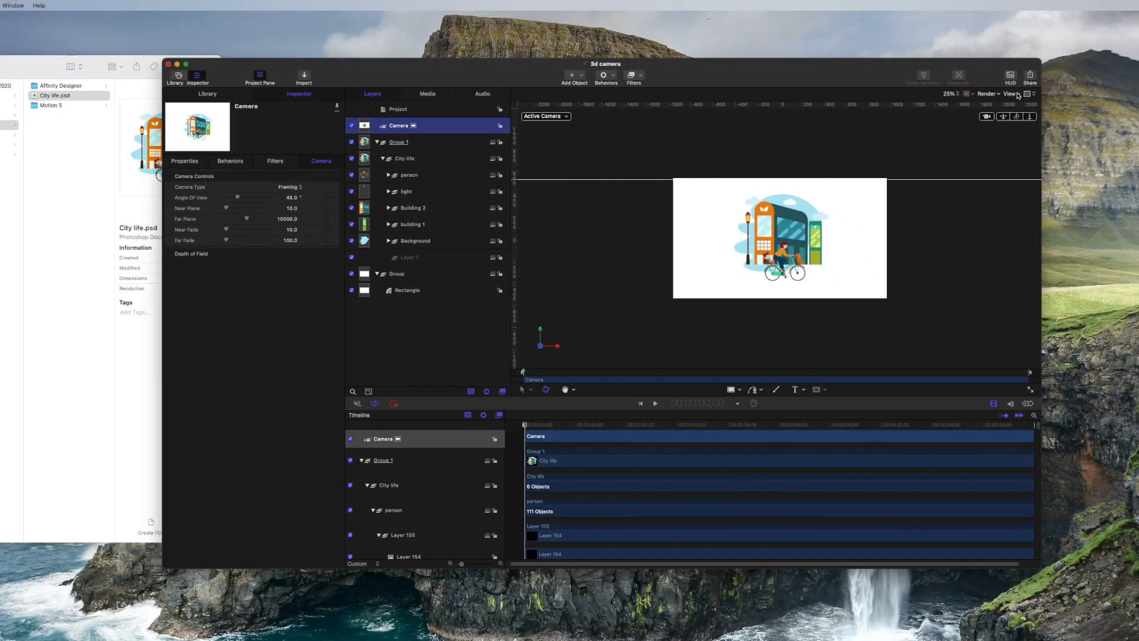
Split the canvas into two viewports and set the left one to the Top view.
{"action": "left_click", "coordinate": [1010, 95]}
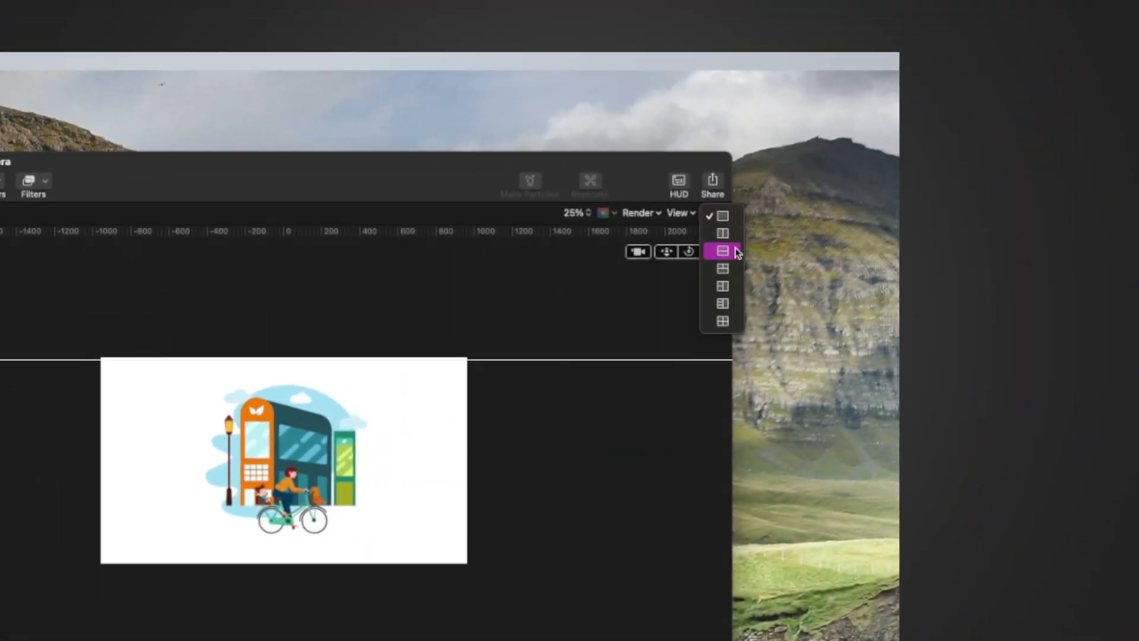
{"action": "left_click", "coordinate": [721, 250]}
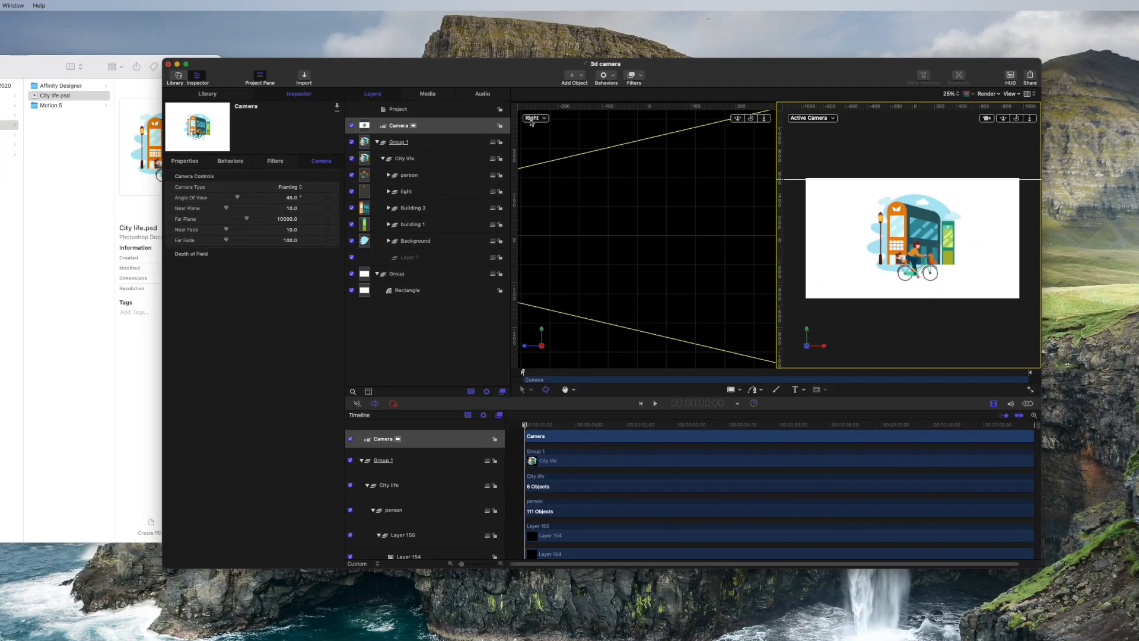
{"action": "left_click", "coordinate": [535, 119]}
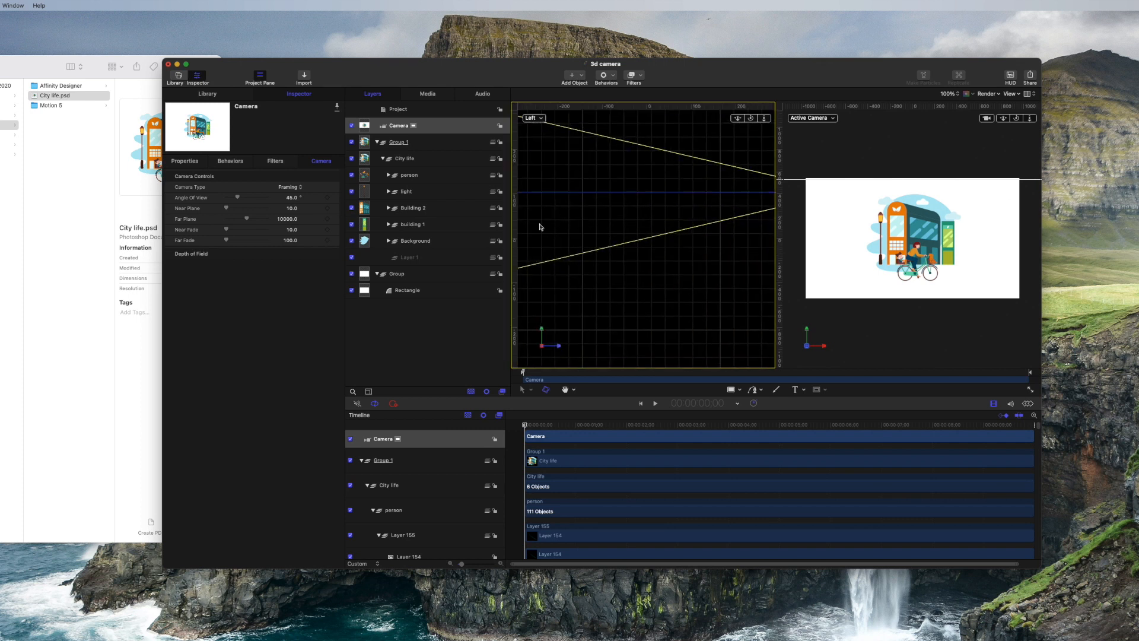
{"action": "left_click", "coordinate": [541, 345]}
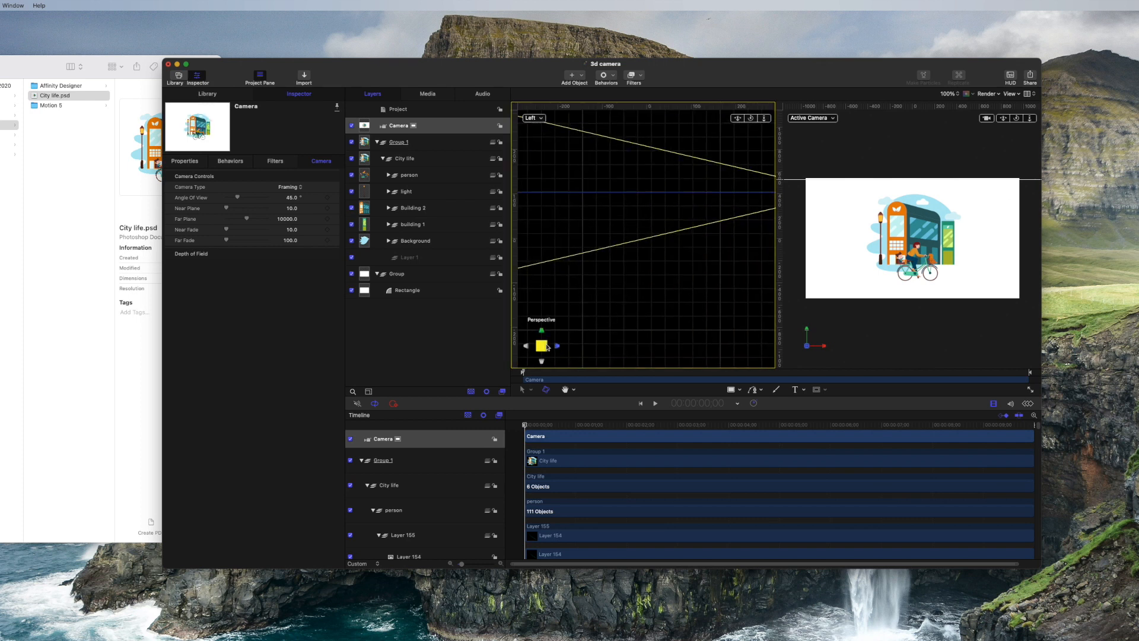
{"action": "left_click", "coordinate": [525, 345]}
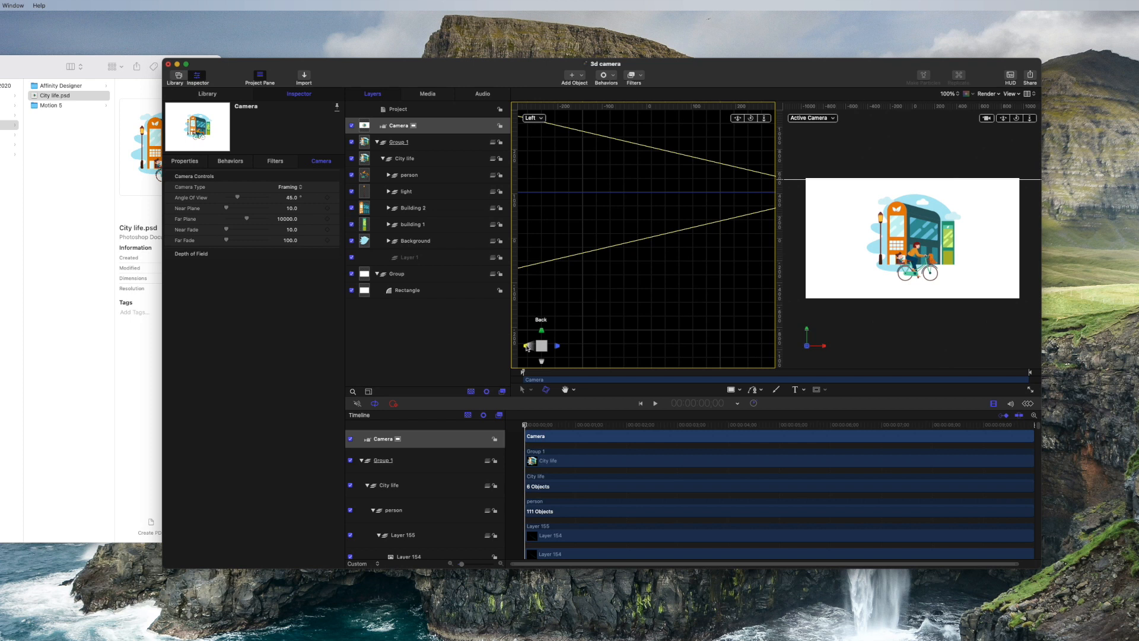
{"action": "left_click", "coordinate": [532, 117]}
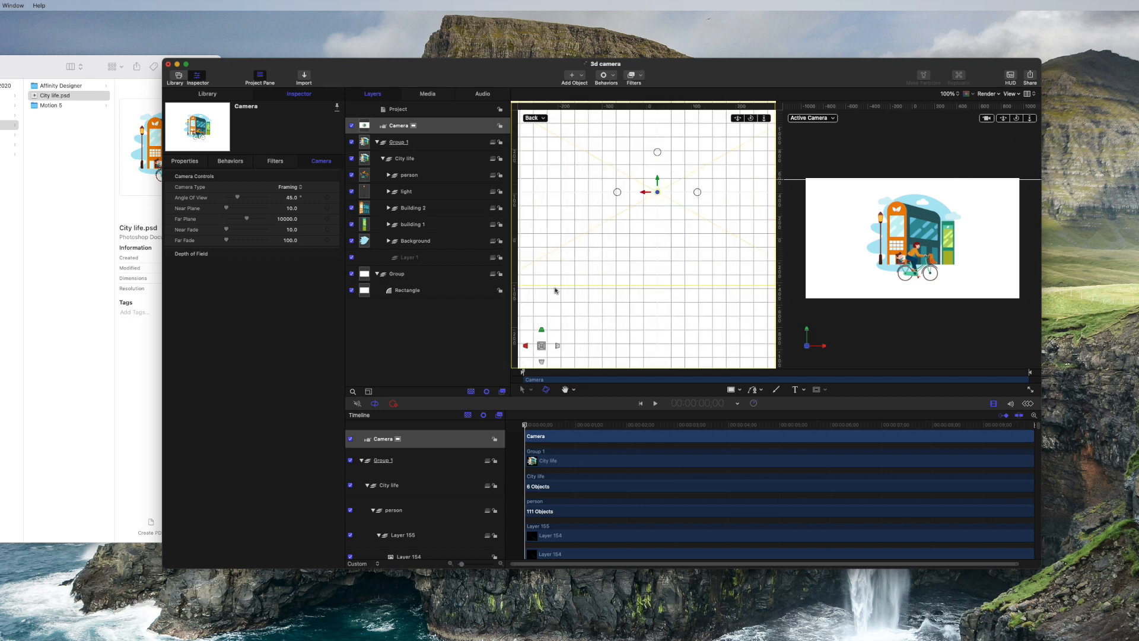
{"action": "left_click", "coordinate": [534, 117]}
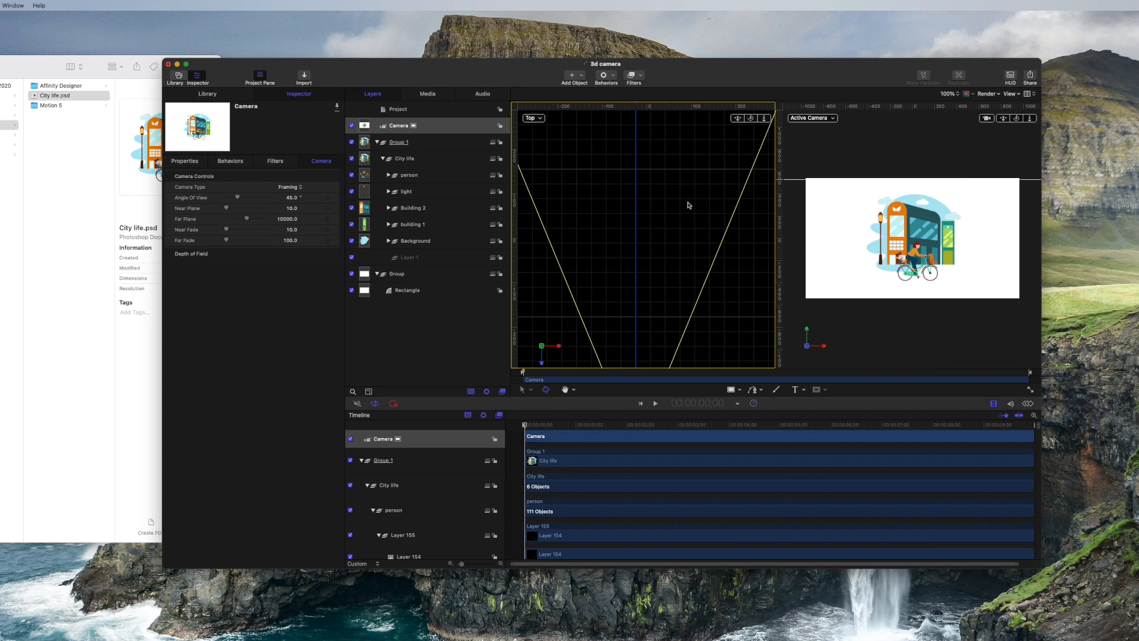
{"action": "left_click", "coordinate": [398, 141]}
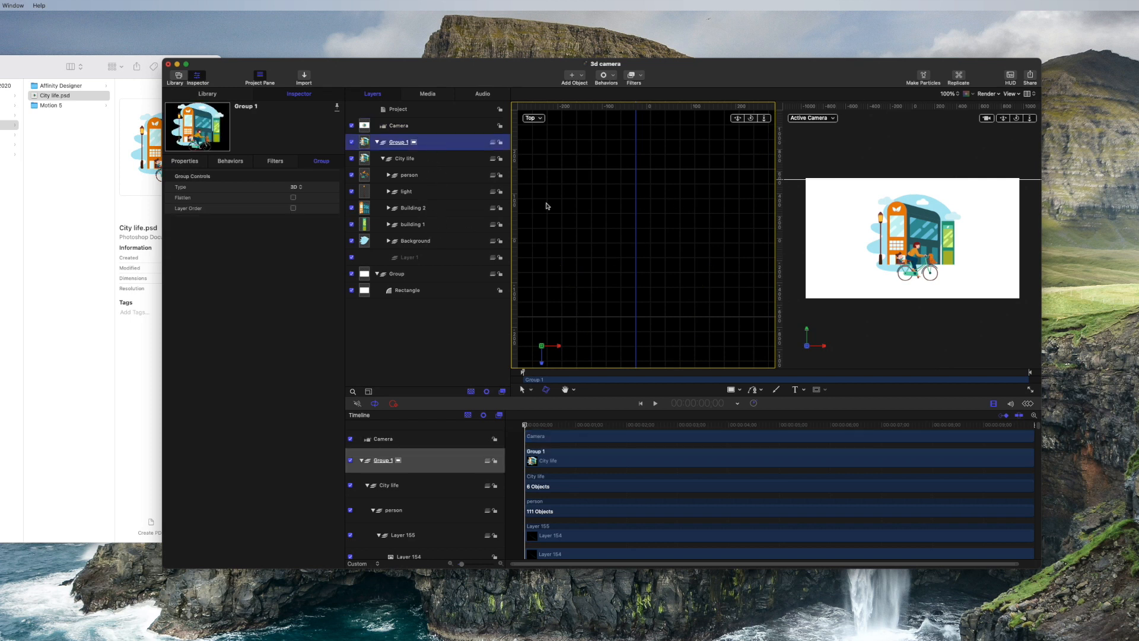
Set the person, light, building and Background subgroups to 3D, then return to the Active Camera view.
{"action": "left_click", "coordinate": [414, 241]}
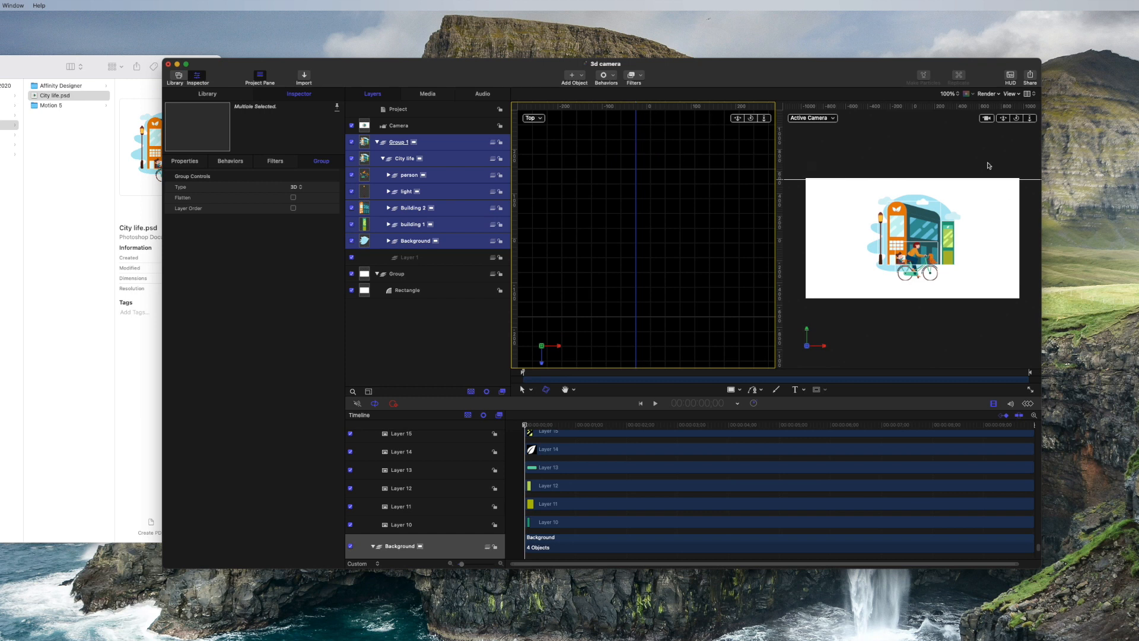
{"action": "left_click", "coordinate": [430, 346]}
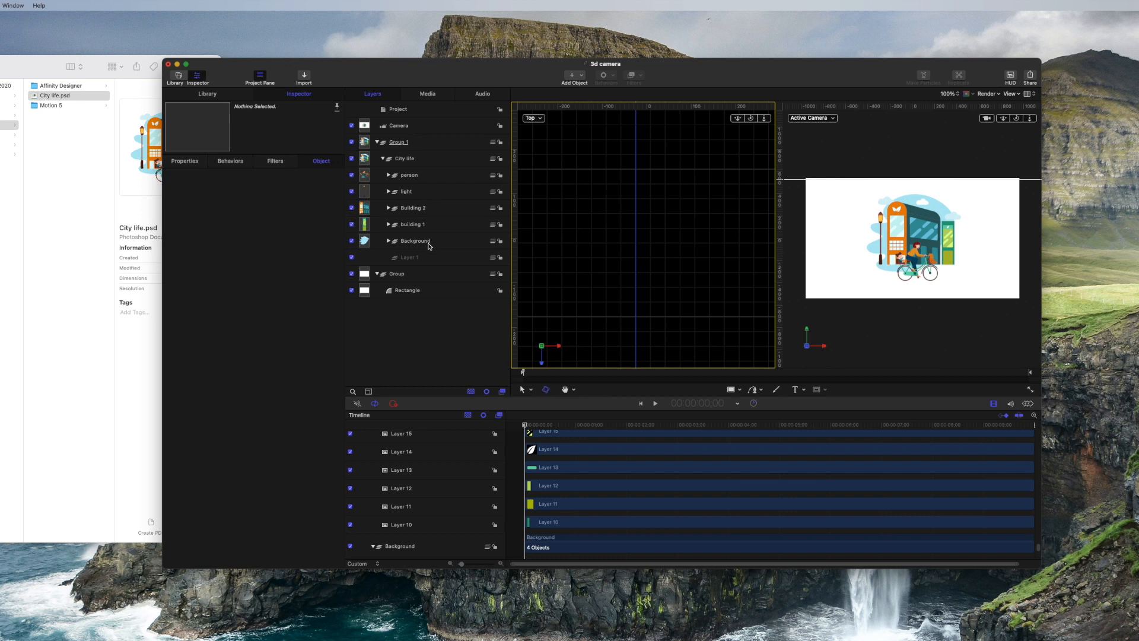
{"action": "left_click", "coordinate": [415, 241]}
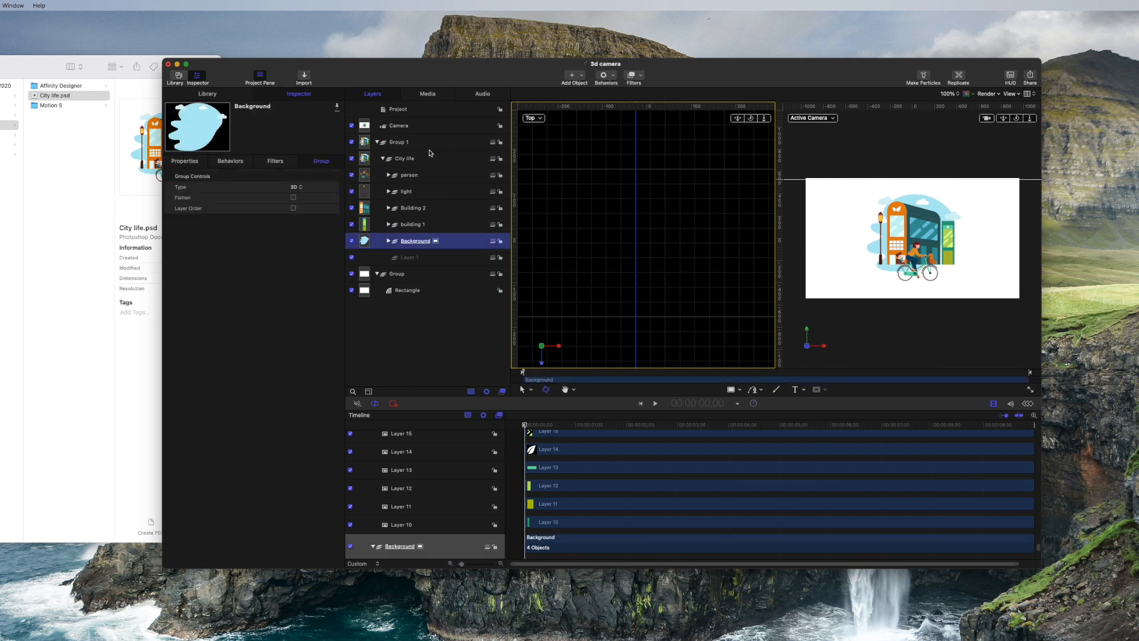
{"action": "mouse_move", "coordinate": [722, 163]}
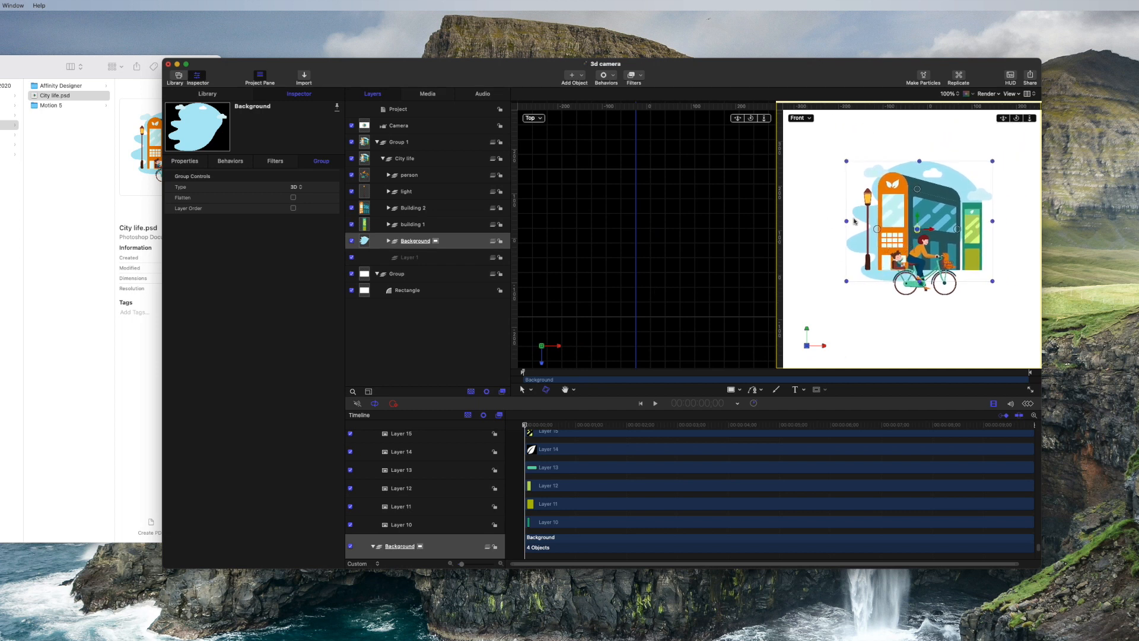
{"action": "left_click", "coordinate": [409, 174]}
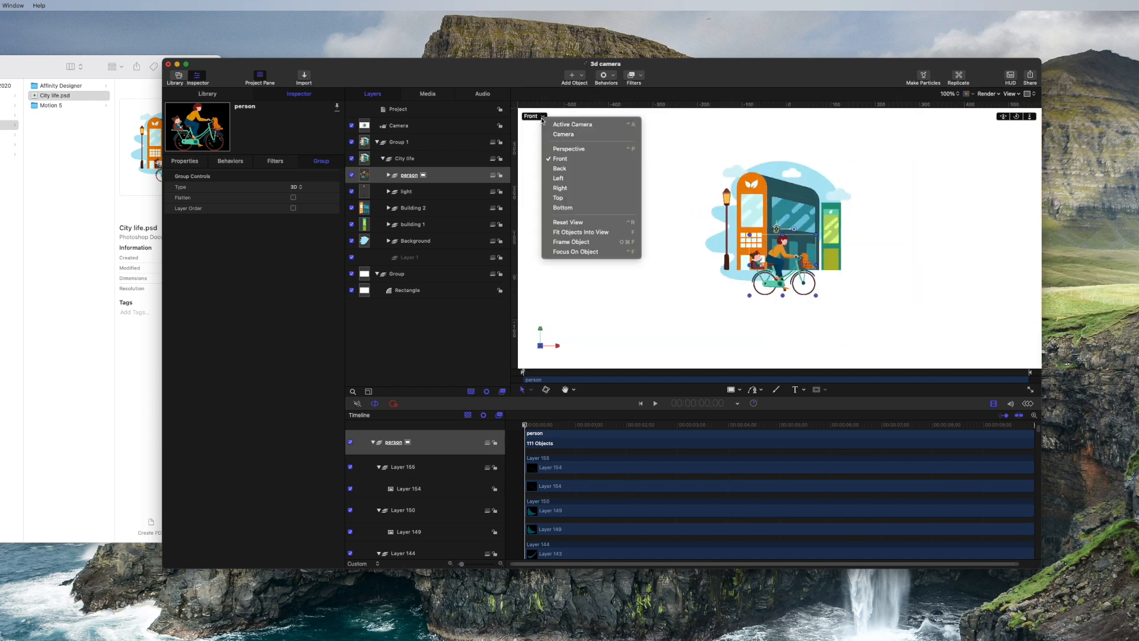
{"action": "left_click", "coordinate": [572, 124]}
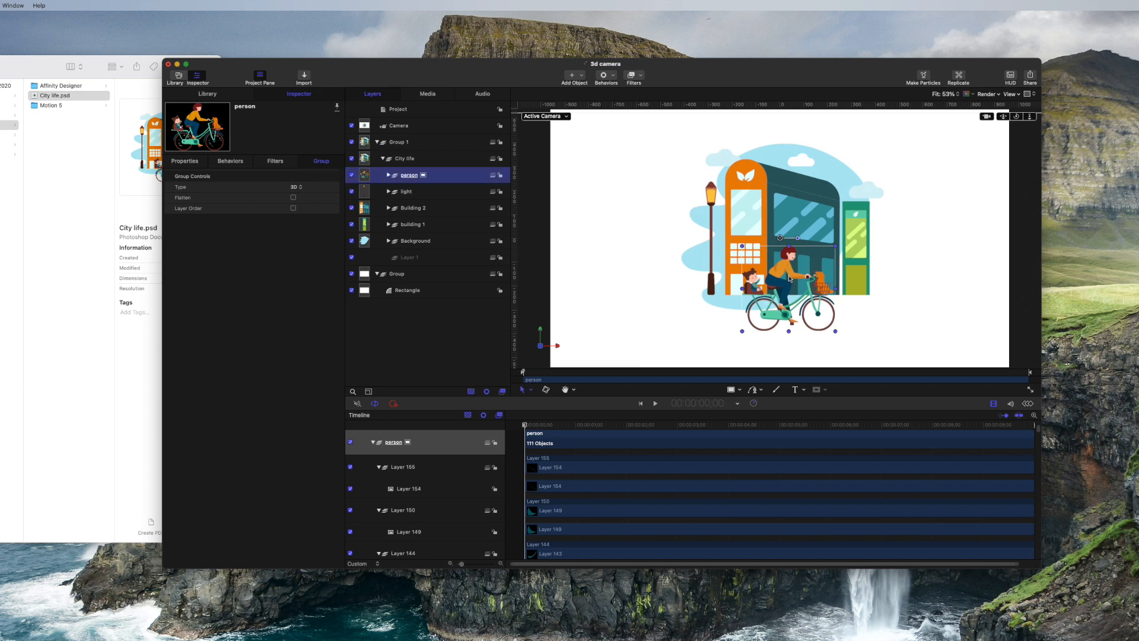
Move the person group forward in depth to about 1531 on Z, leaving light at zero.
{"action": "left_click", "coordinate": [185, 160]}
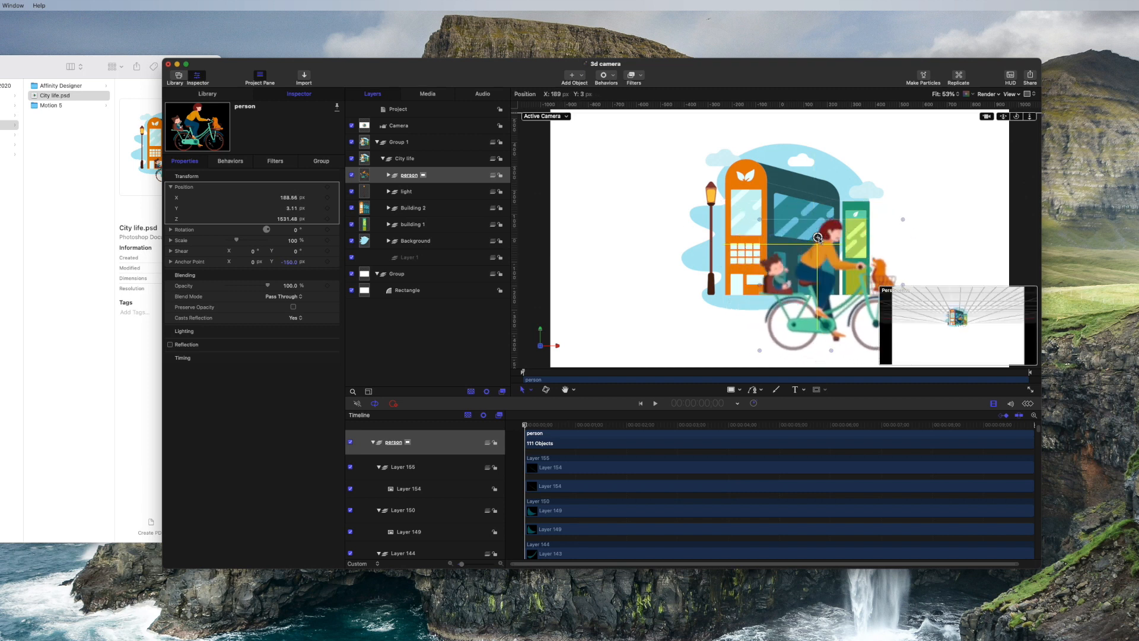
{"action": "left_click", "coordinate": [407, 191]}
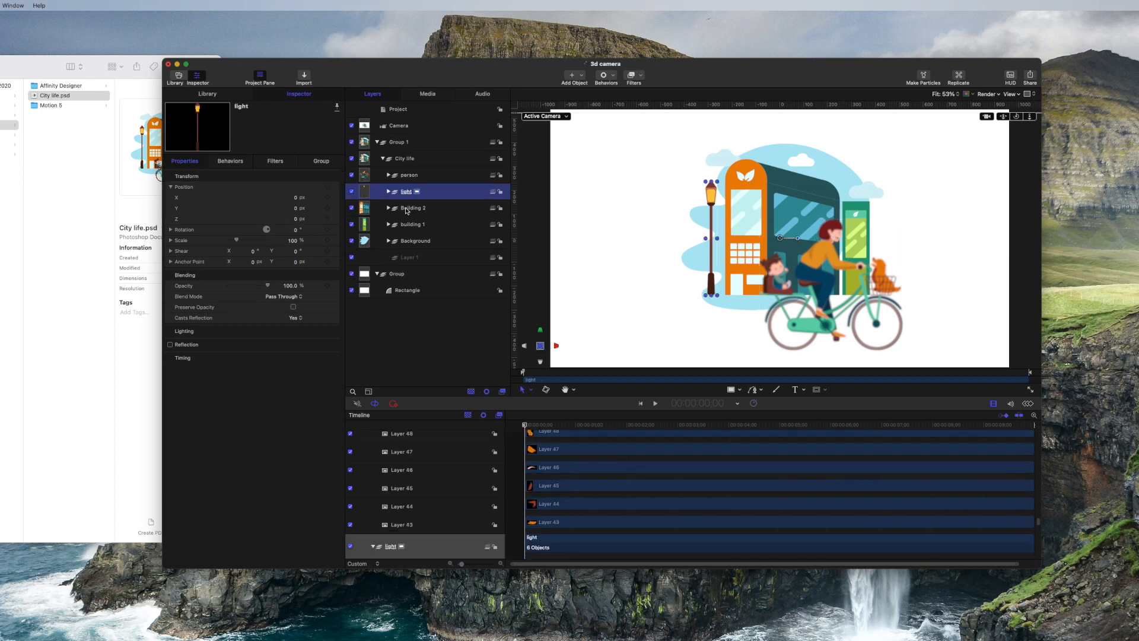
Group the light, Building 2, building 1 and Background layers into one new 3D group.
{"action": "right_click", "coordinate": [411, 241]}
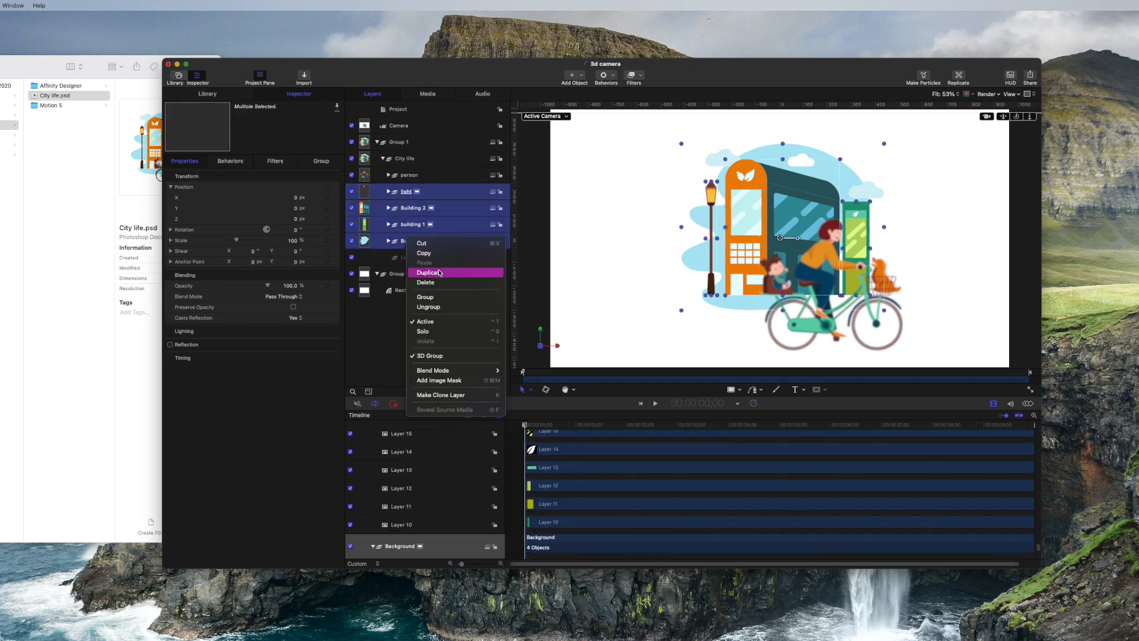
{"action": "left_click", "coordinate": [425, 297]}
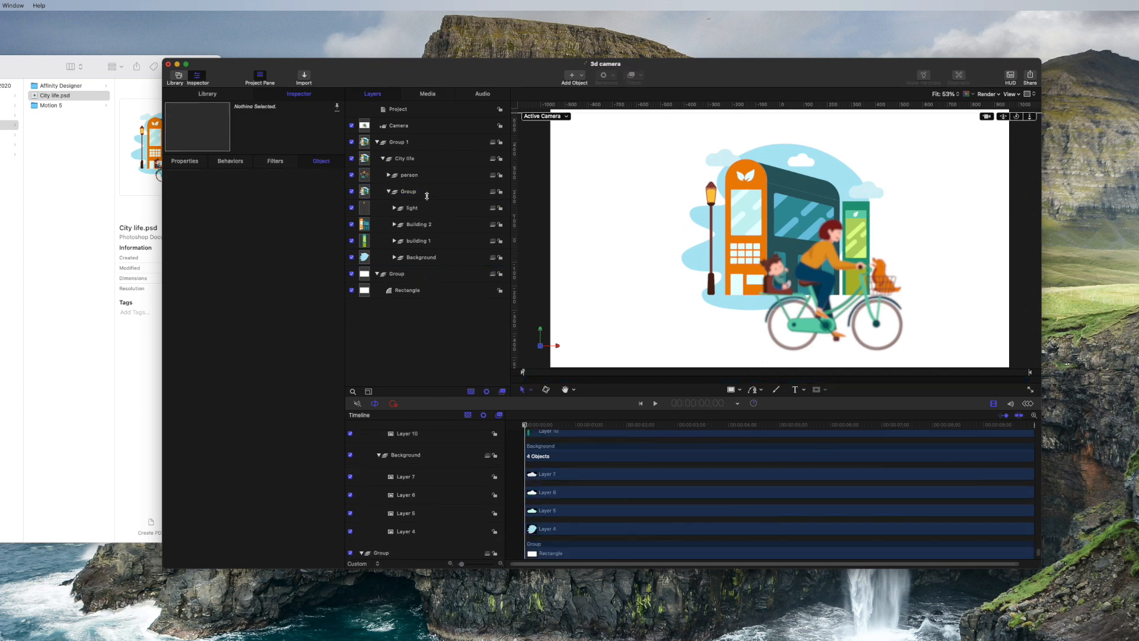
{"action": "left_click", "coordinate": [407, 191]}
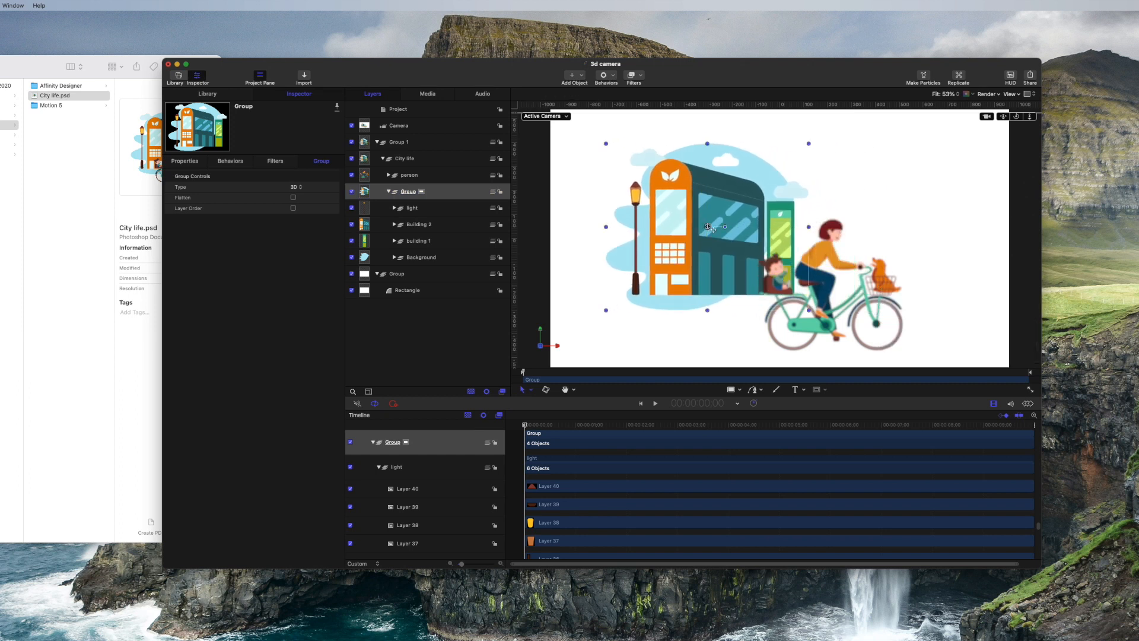
{"action": "mouse_move", "coordinate": [797, 265]}
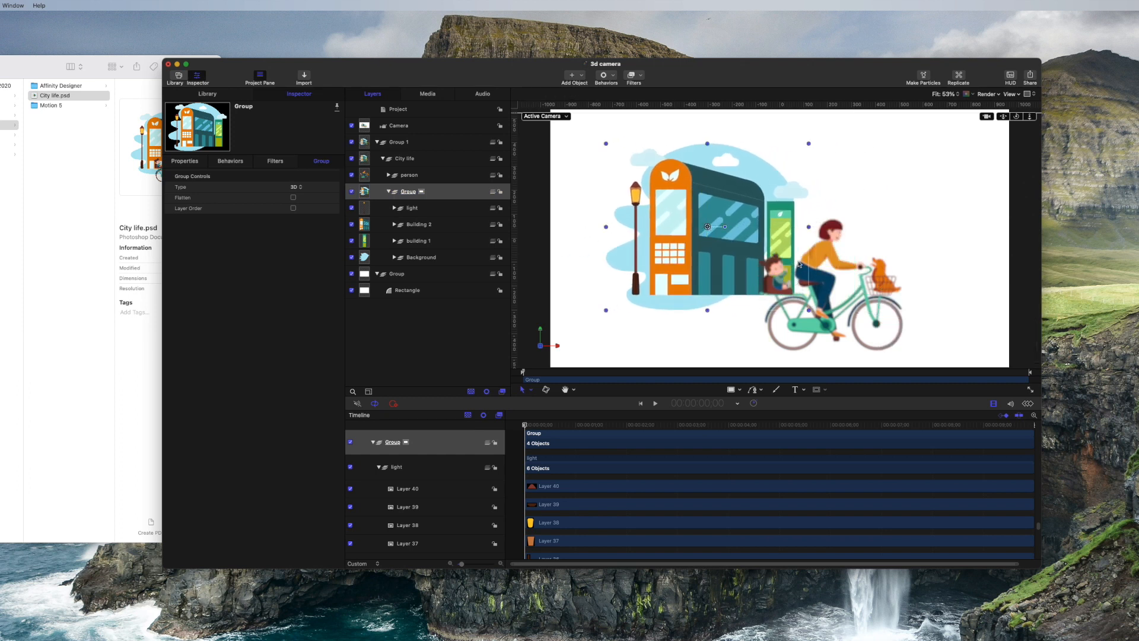
Give the camera a Dolly behavior, testing its distance then returning it to zero.
{"action": "left_click", "coordinate": [399, 124]}
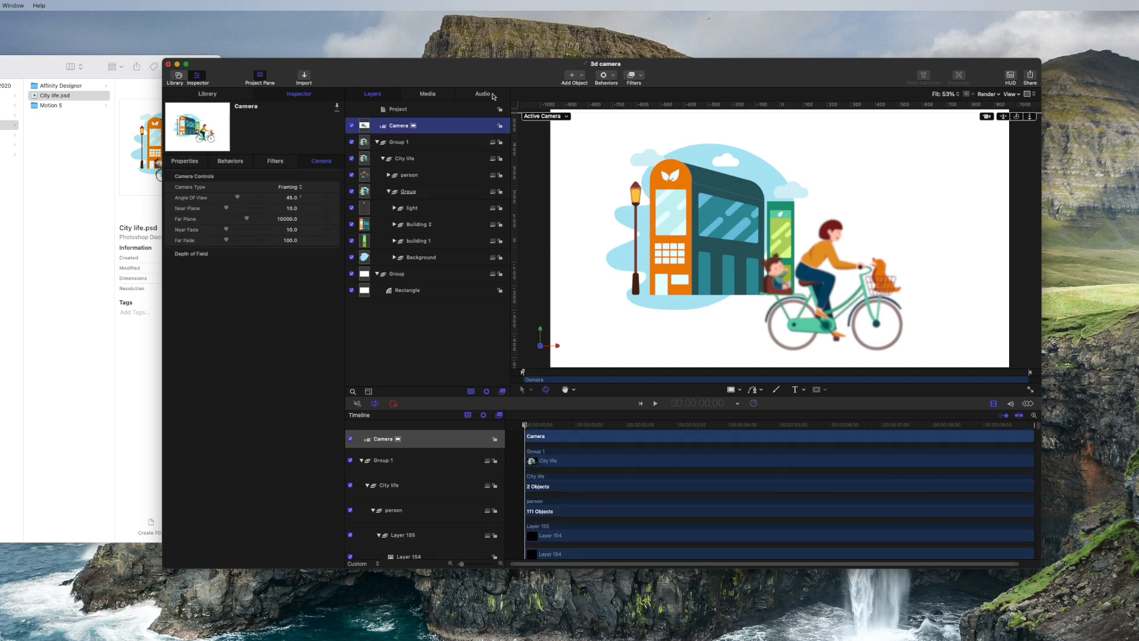
{"action": "left_click", "coordinate": [605, 75]}
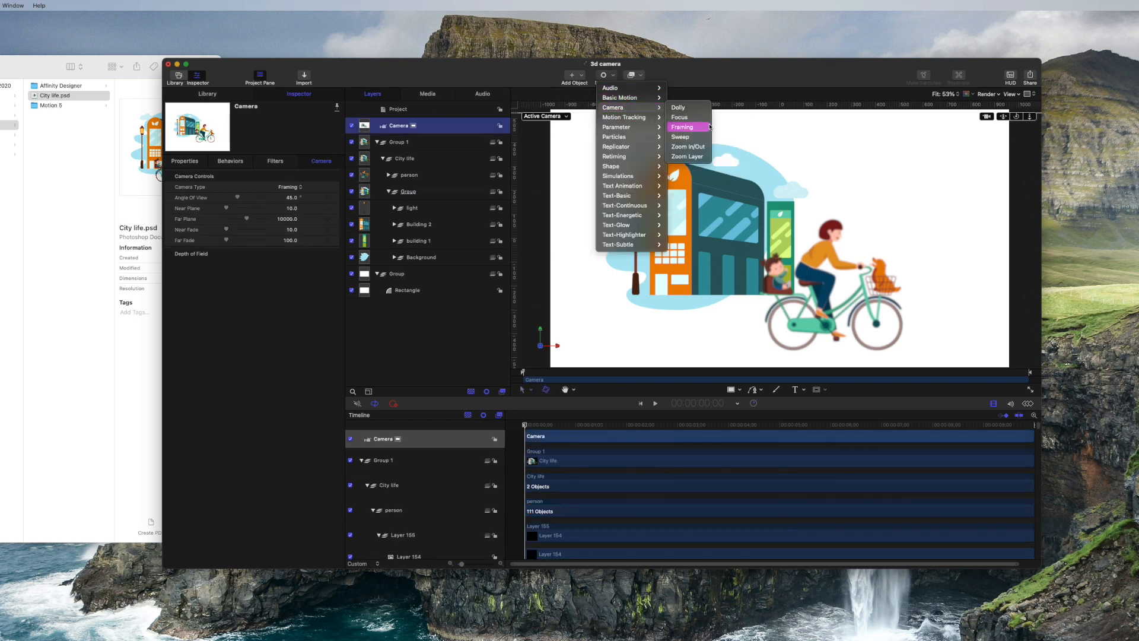
{"action": "left_click", "coordinate": [678, 107]}
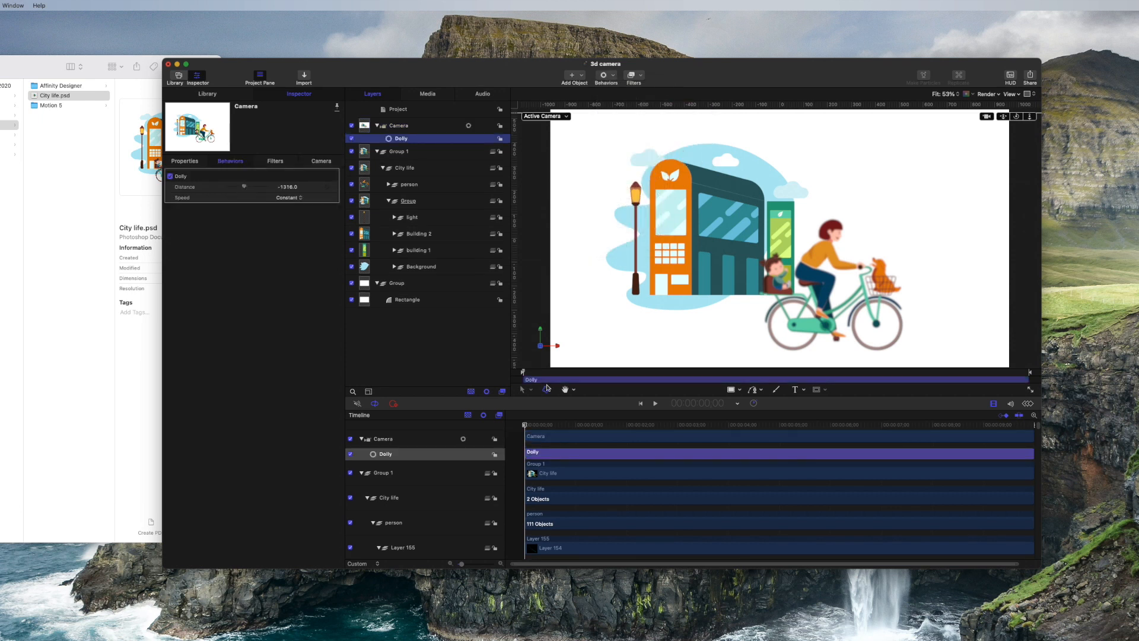
{"action": "mouse_move", "coordinate": [516, 425]}
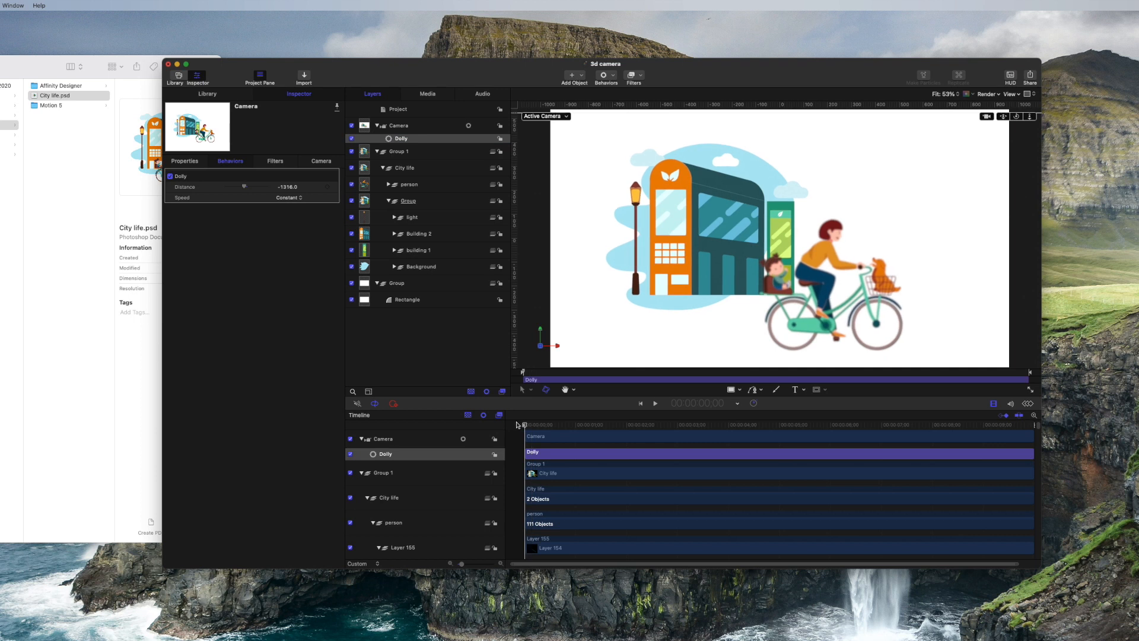
{"action": "left_click_drag", "start_coordinate": [244, 186], "coordinate": [234, 186]}
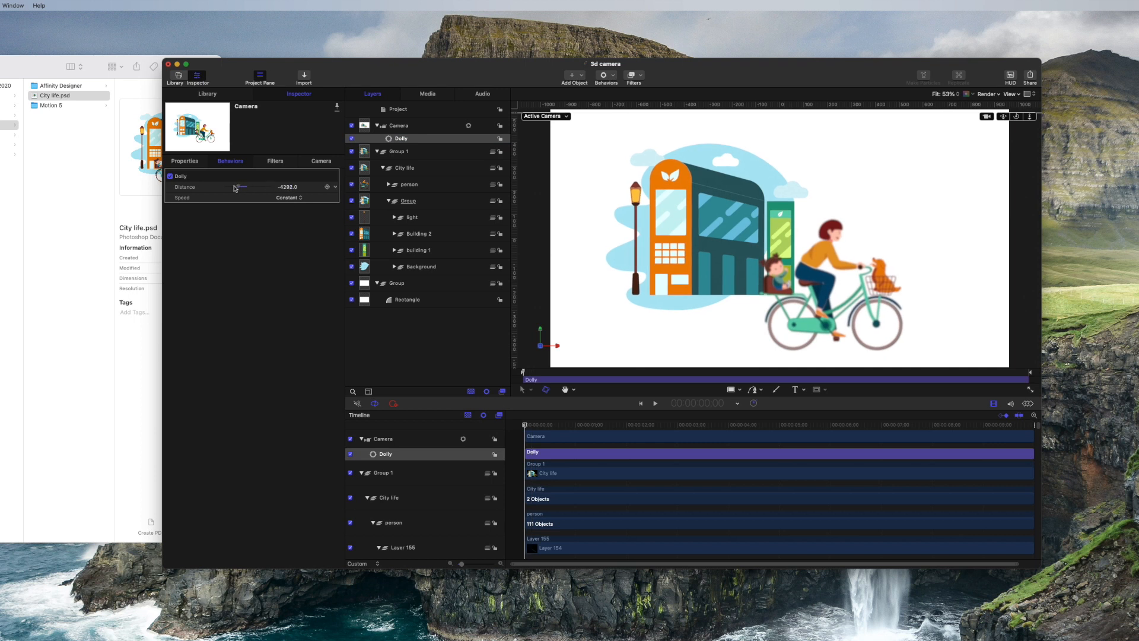
{"action": "left_click_drag", "start_coordinate": [234, 186], "coordinate": [247, 187]}
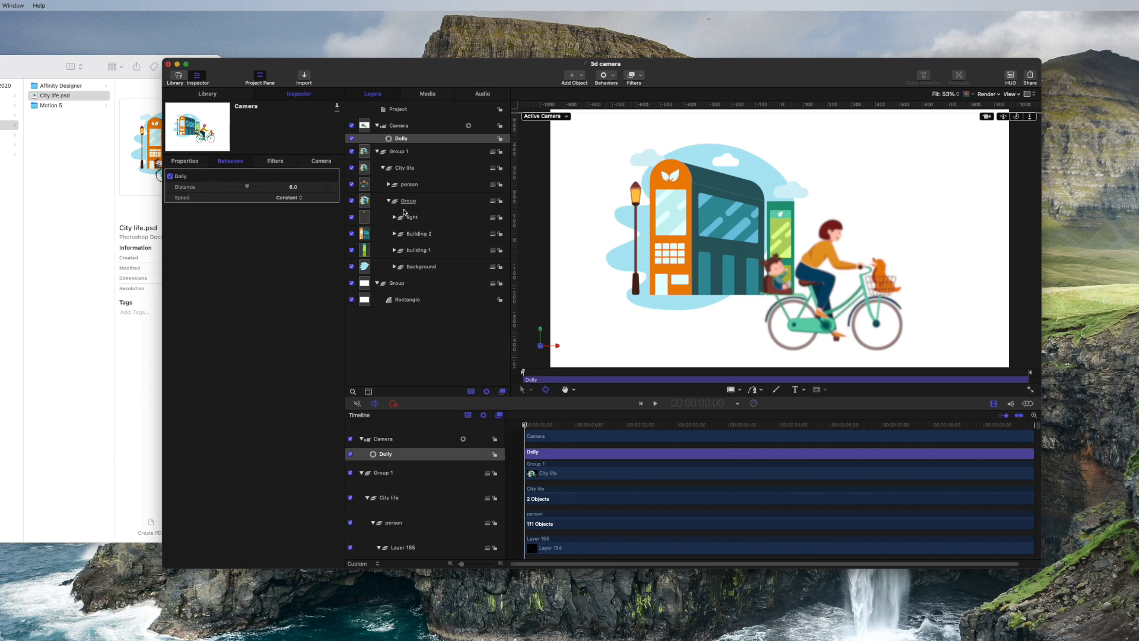
Check the person and Building 2 layers, then widen the camera's angle of view to about 78°.
{"action": "left_click", "coordinate": [409, 184]}
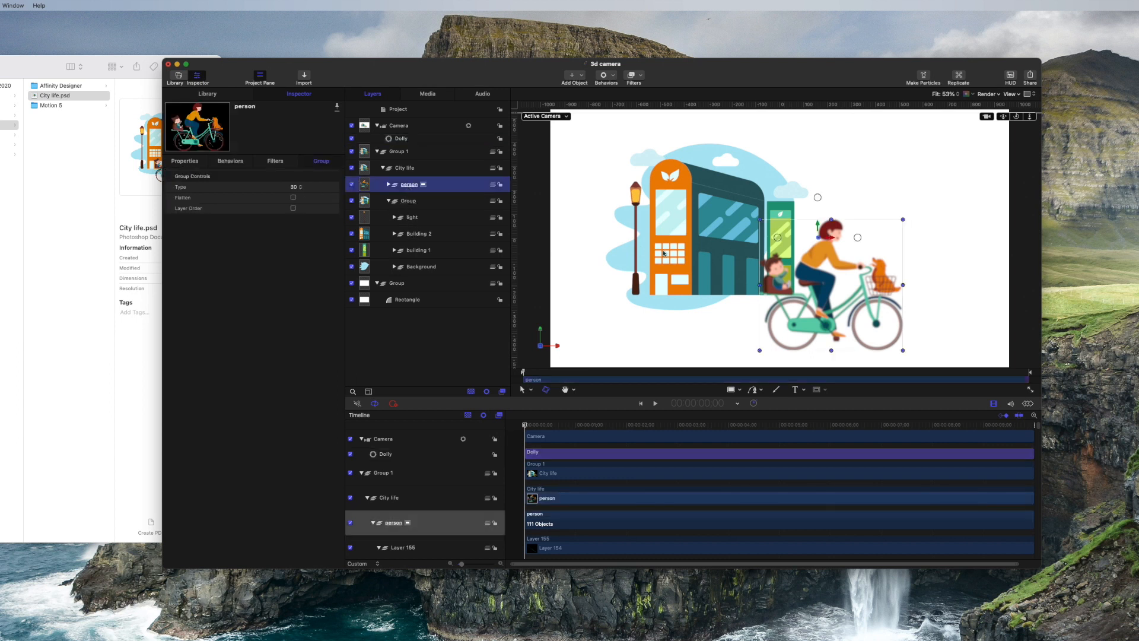
{"action": "mouse_move", "coordinate": [513, 233]}
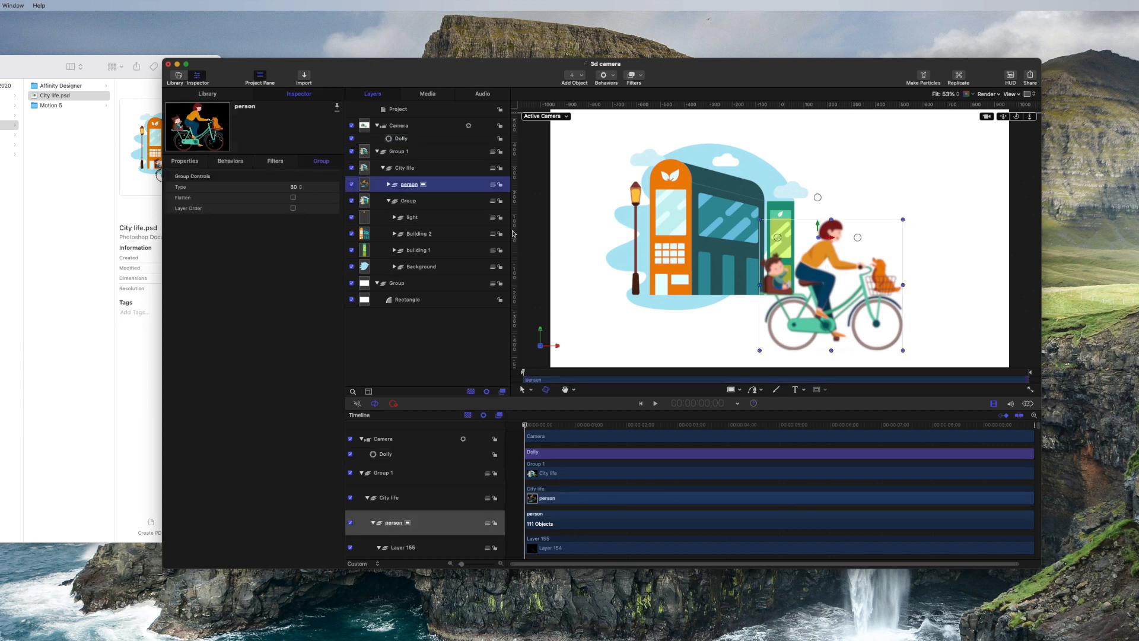
{"action": "left_click", "coordinate": [420, 234]}
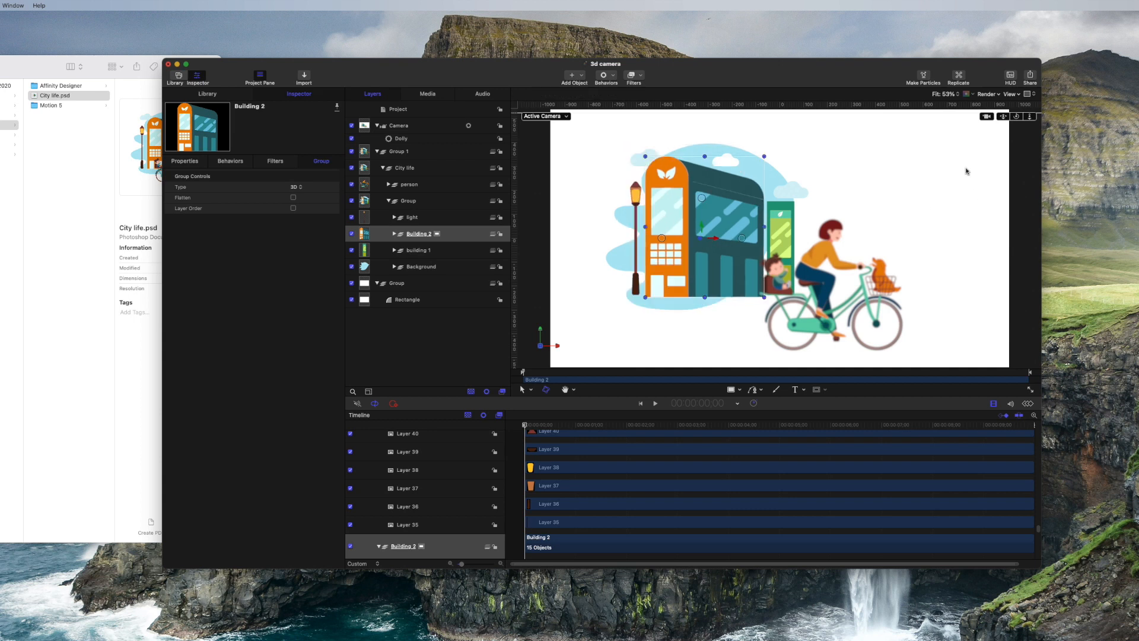
{"action": "left_click", "coordinate": [400, 124]}
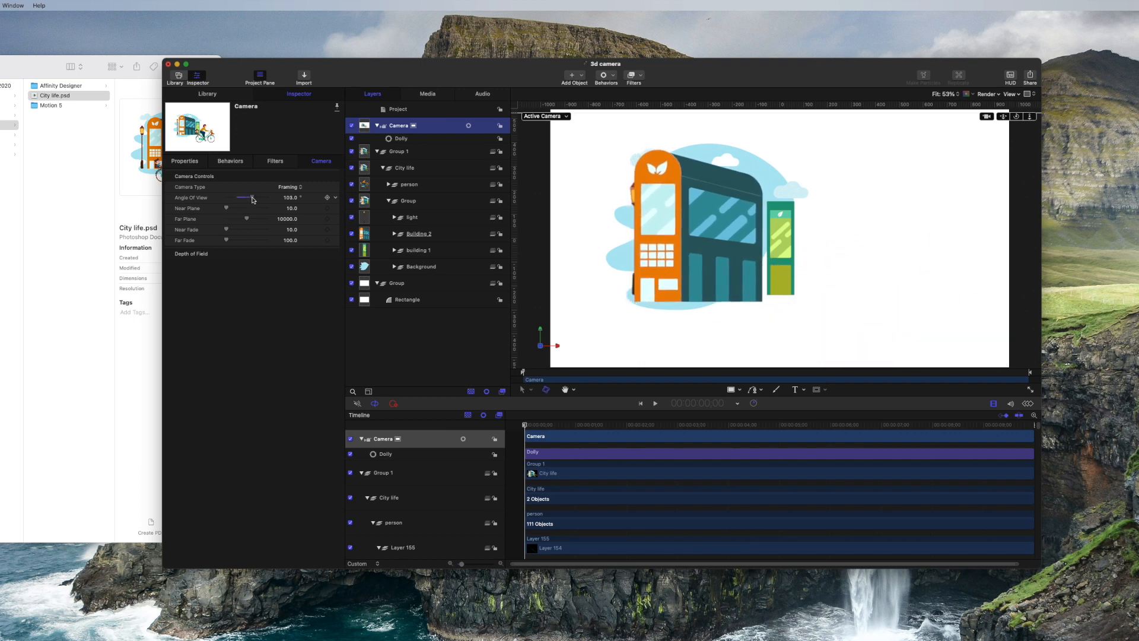
{"action": "left_click_drag", "start_coordinate": [252, 198], "coordinate": [234, 199]}
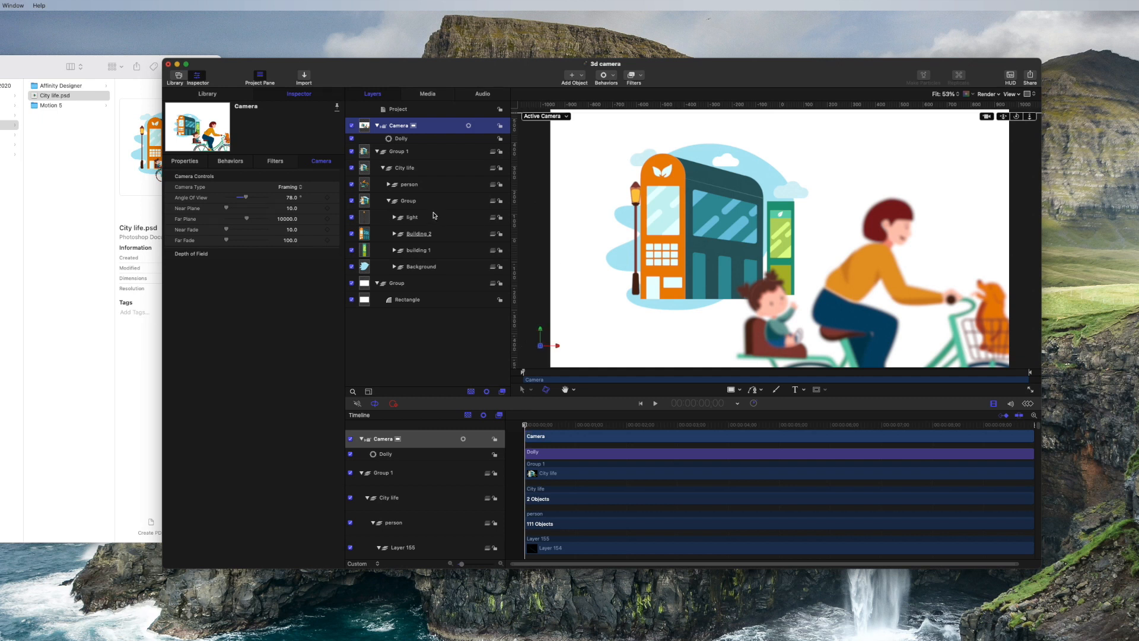
{"action": "mouse_move", "coordinate": [392, 241]}
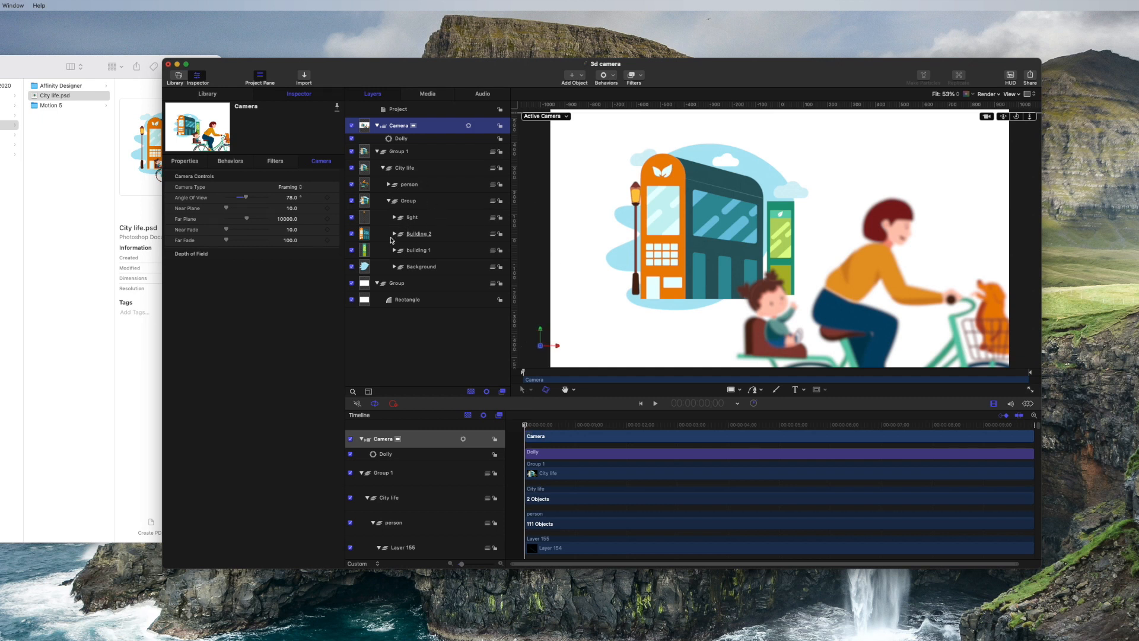
Show Building 2's Position values and its animation menu in the Properties Inspector.
{"action": "left_click", "coordinate": [418, 234]}
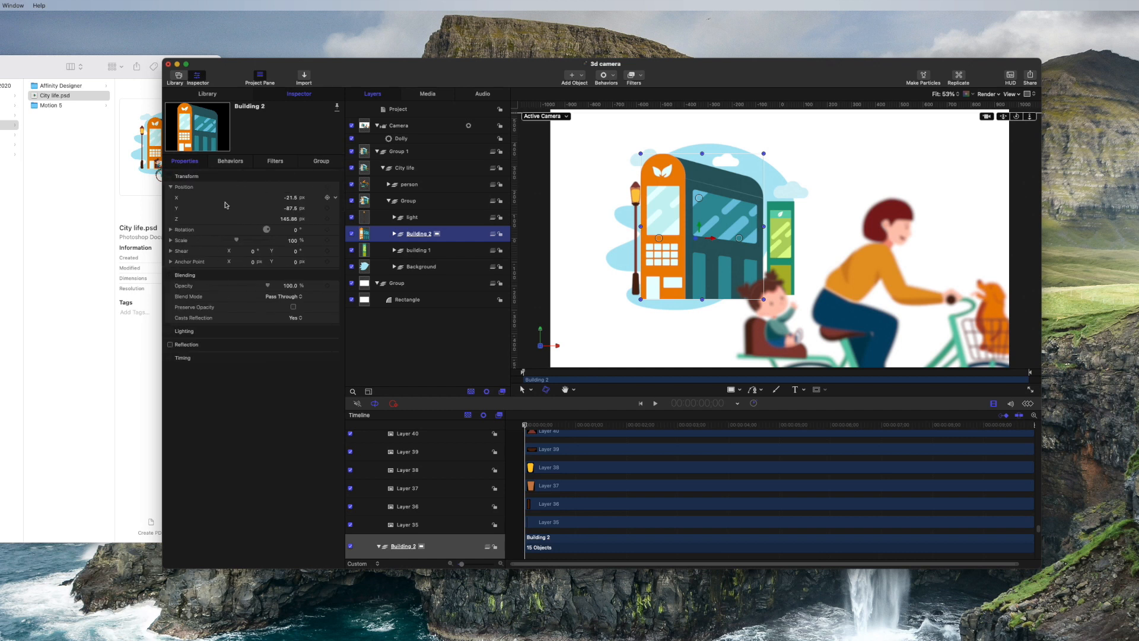
{"action": "left_click", "coordinate": [327, 186]}
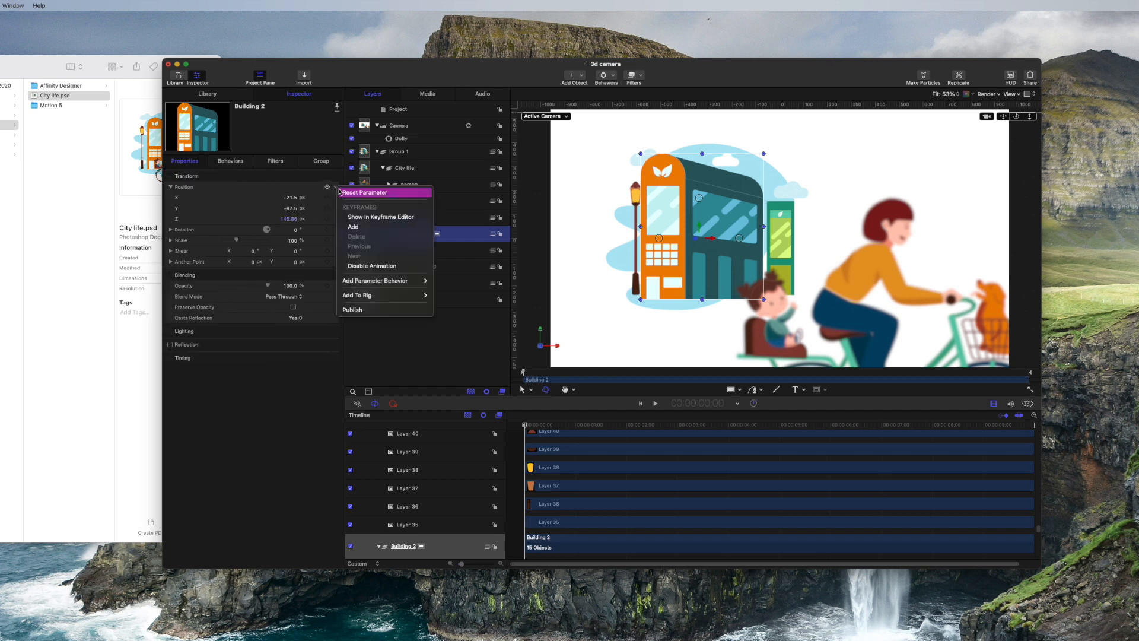
{"action": "left_click", "coordinate": [367, 192]}
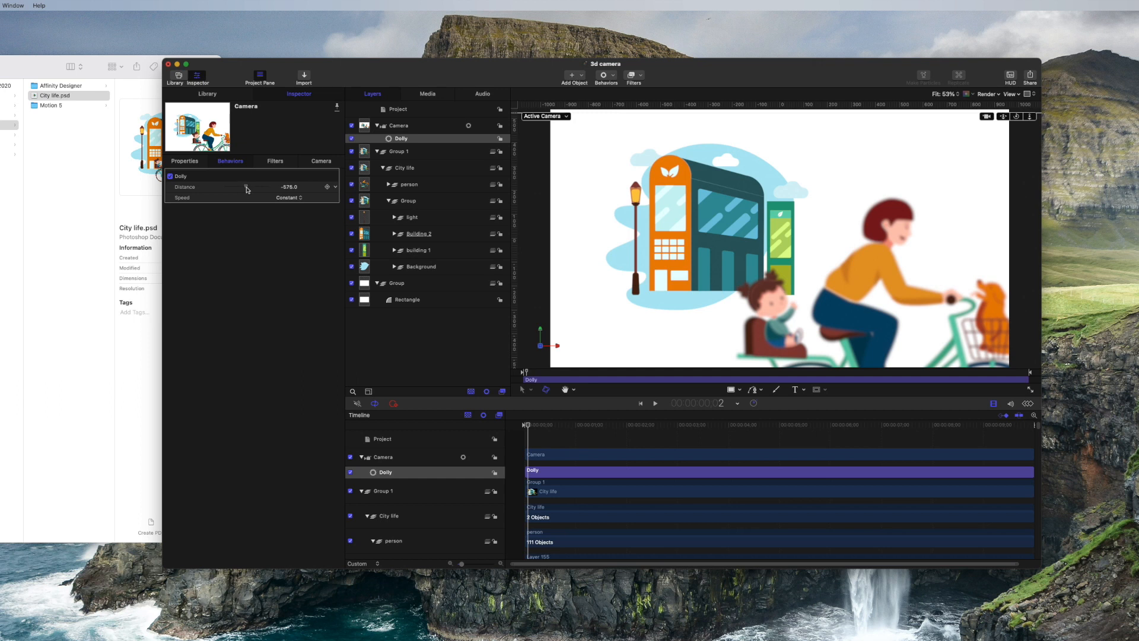
Increase the dolly distance and set the camera's angle of view to about 85°.
{"action": "left_click_drag", "start_coordinate": [291, 186], "coordinate": [240, 186]}
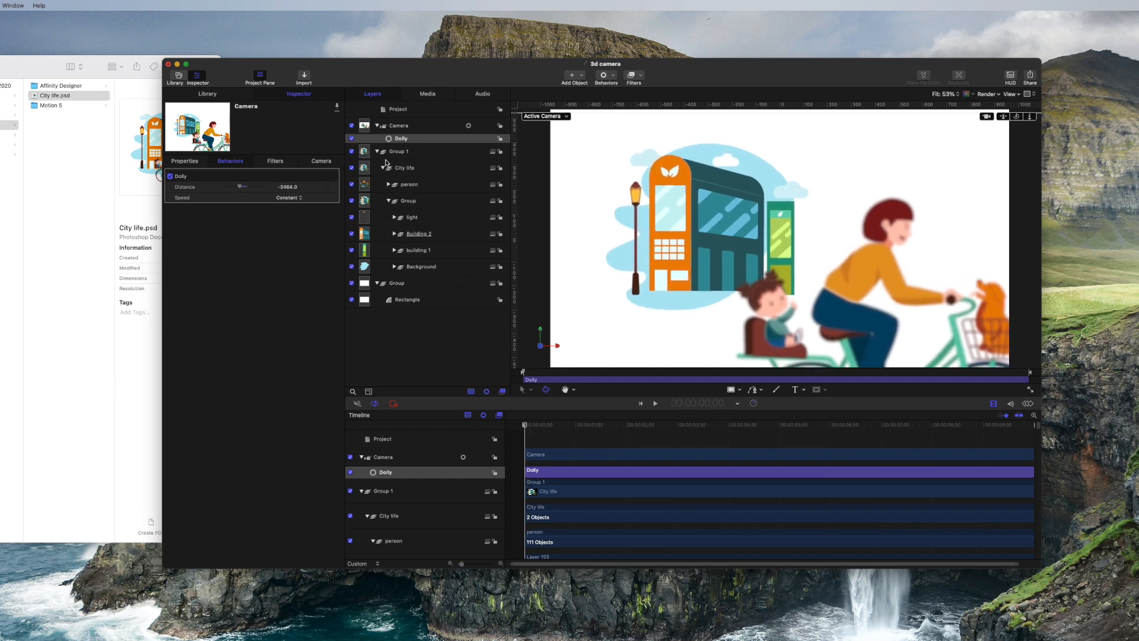
{"action": "left_click", "coordinate": [400, 125]}
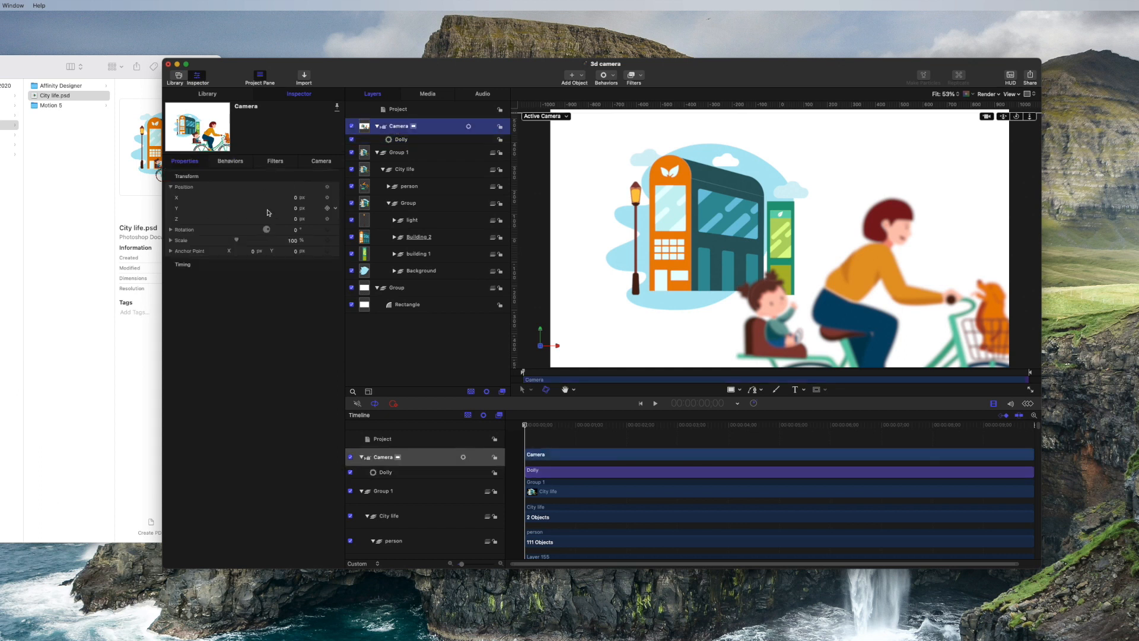
{"action": "left_click", "coordinate": [321, 160]}
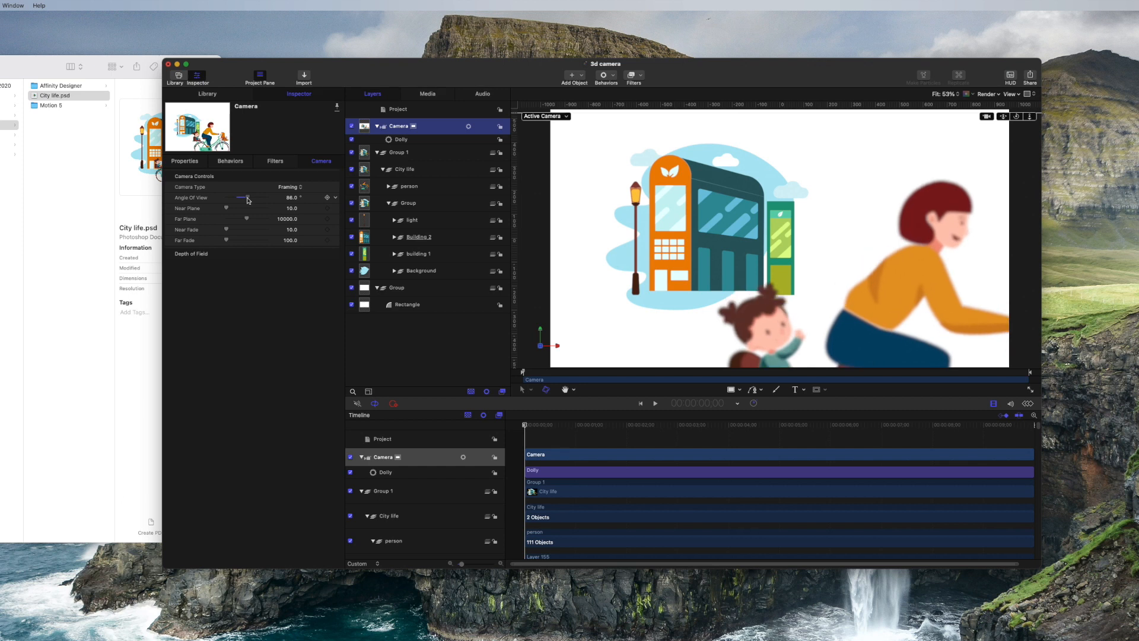
{"action": "left_click_drag", "start_coordinate": [248, 198], "coordinate": [243, 198]}
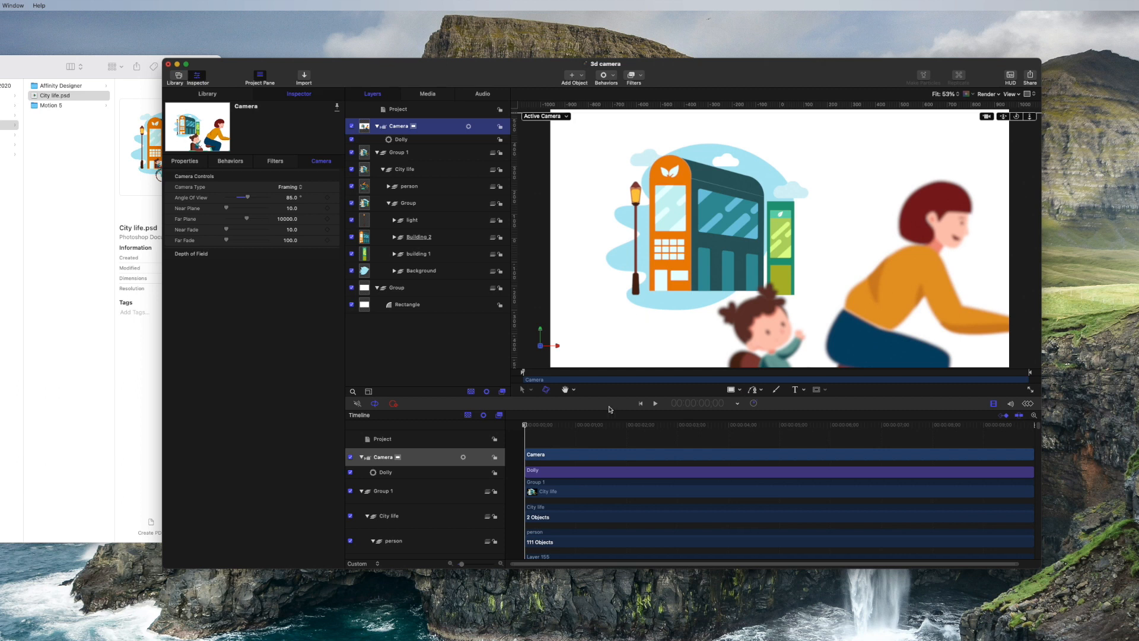
Readjust the Dolly distance to about −2757 so the cyclist looms in the foreground.
{"action": "left_click", "coordinate": [400, 140]}
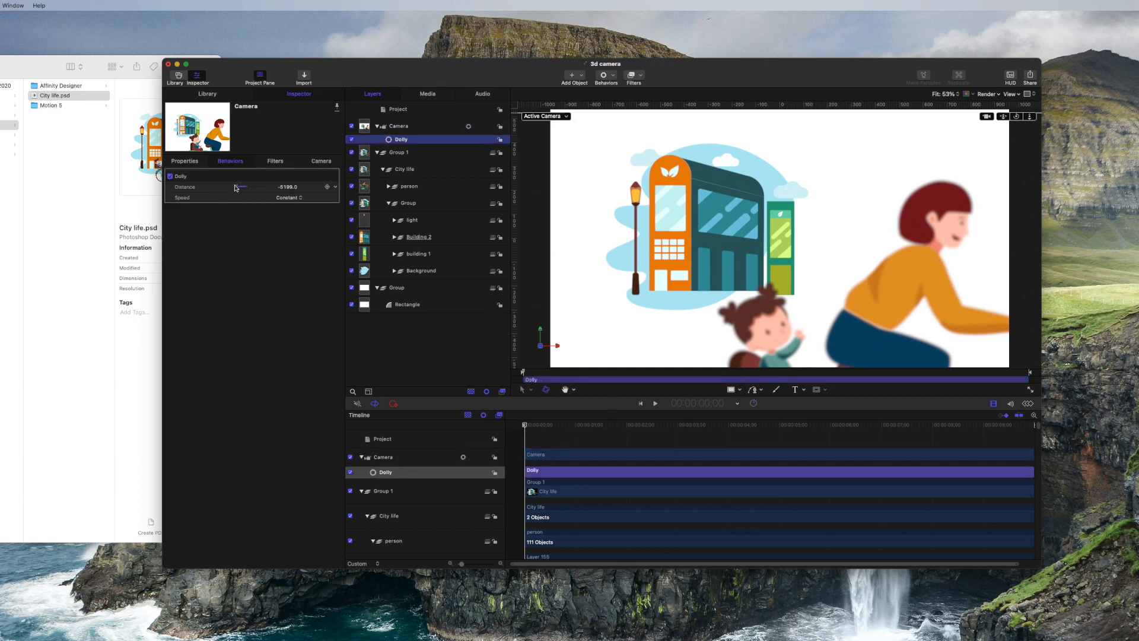
{"action": "left_click_drag", "start_coordinate": [239, 186], "coordinate": [247, 186]}
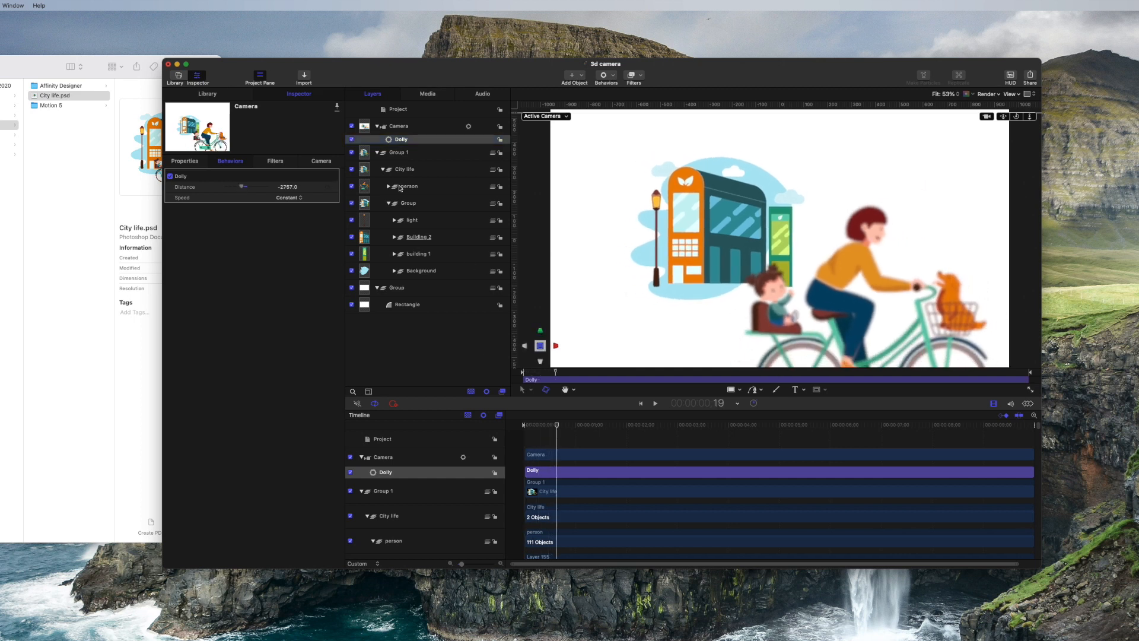
{"action": "left_click", "coordinate": [409, 186]}
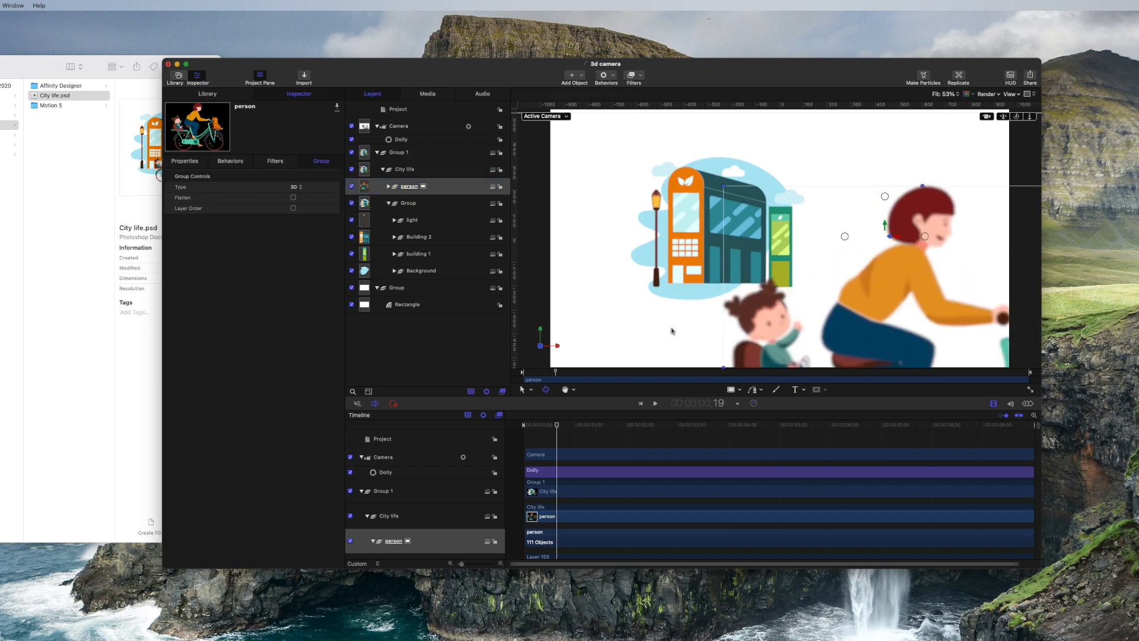
Toggle the person layer's visibility, then set the camera Dolly distance to about −414.
{"action": "left_click", "coordinate": [639, 404]}
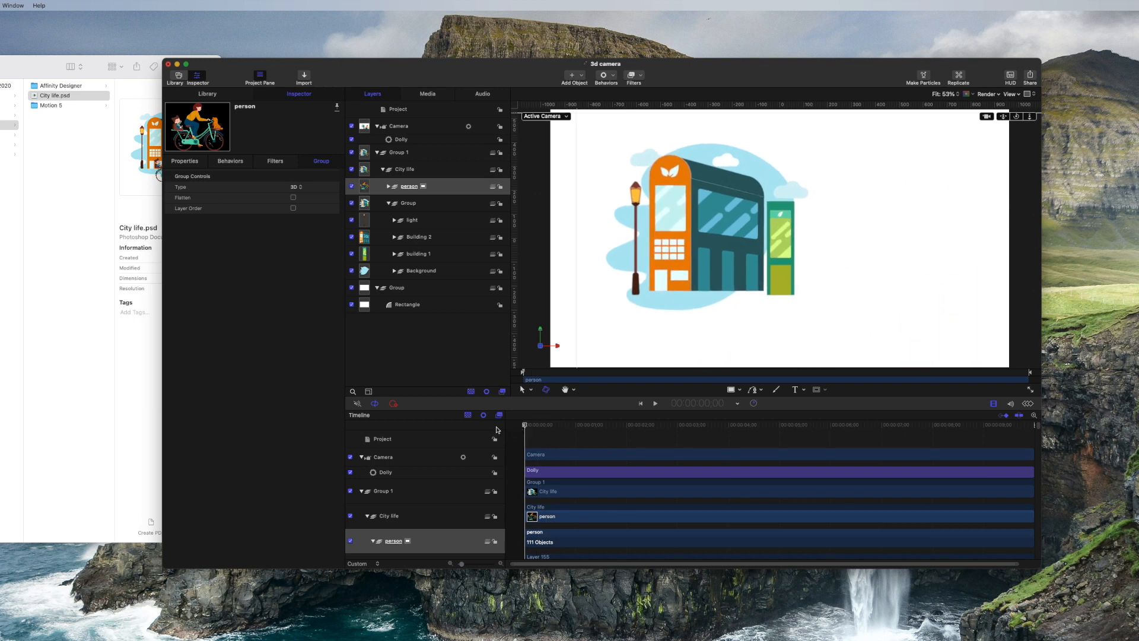
{"action": "mouse_move", "coordinate": [410, 212]}
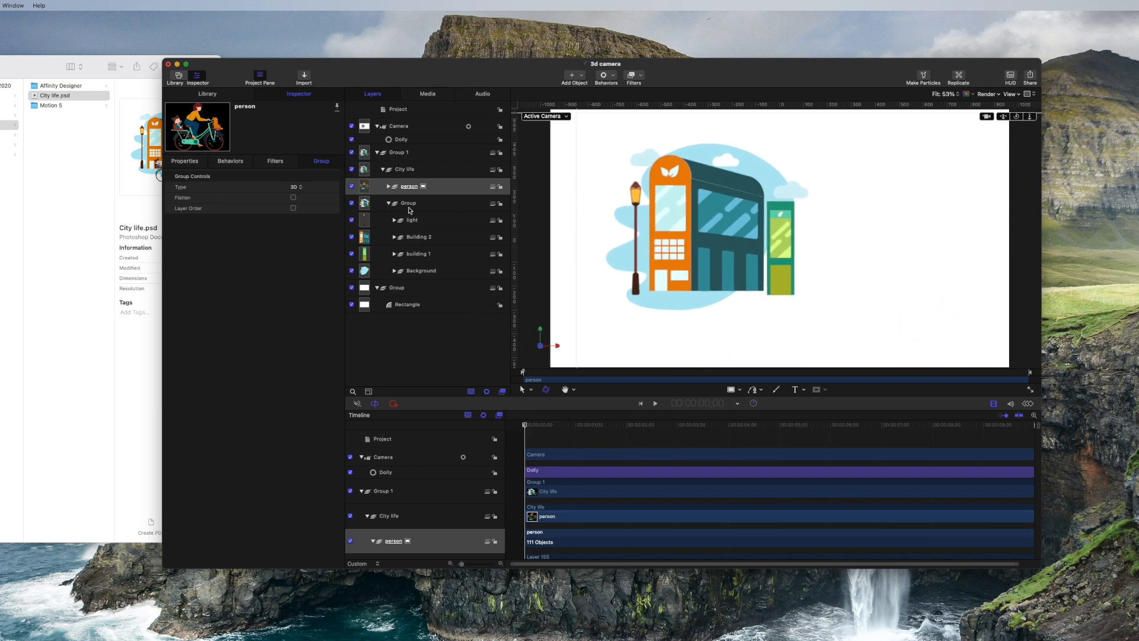
{"action": "left_click", "coordinate": [407, 202]}
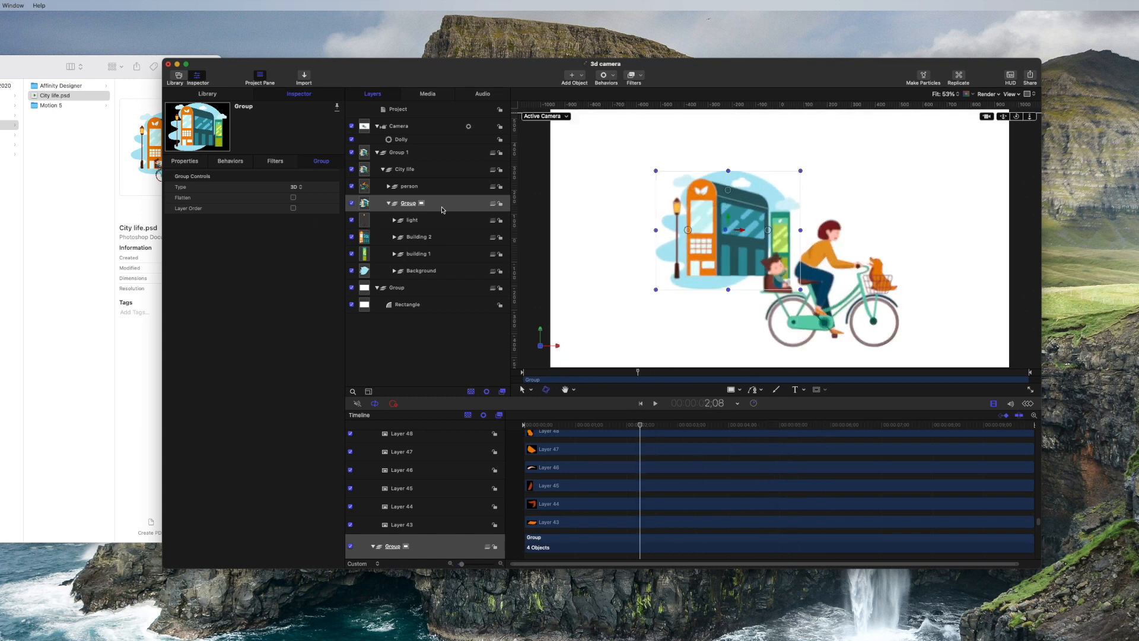
{"action": "left_click", "coordinate": [400, 138]}
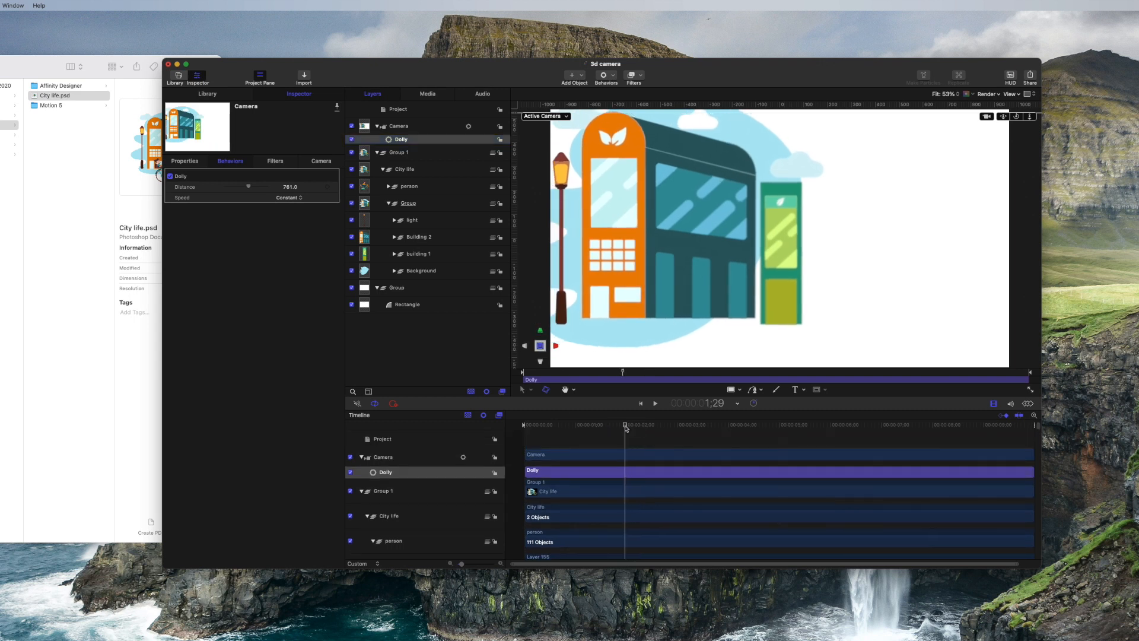
{"action": "mouse_move", "coordinate": [623, 478]}
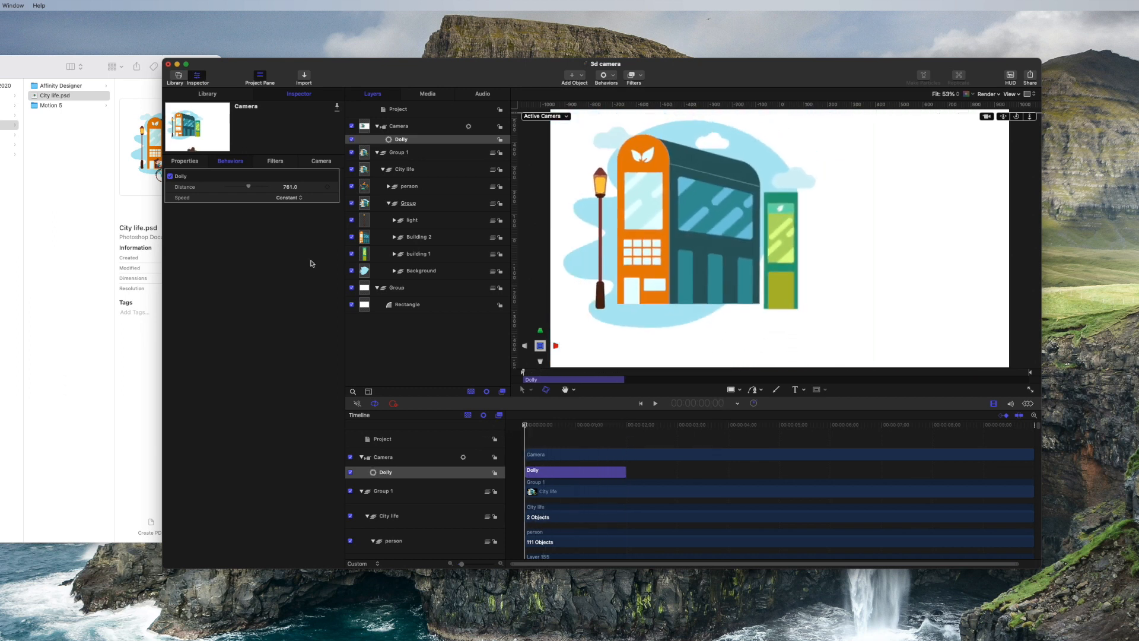
{"action": "left_click_drag", "start_coordinate": [249, 186], "coordinate": [242, 186]}
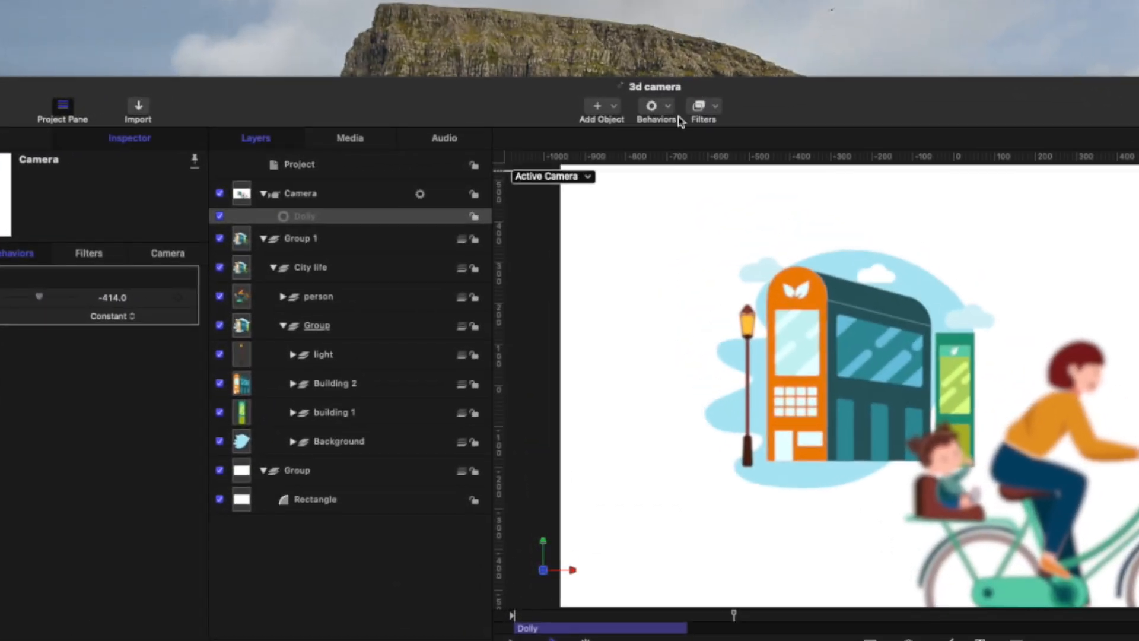
Add a Focus behaviour to the camera and select the buildings Group layer.
{"action": "left_click", "coordinate": [655, 106]}
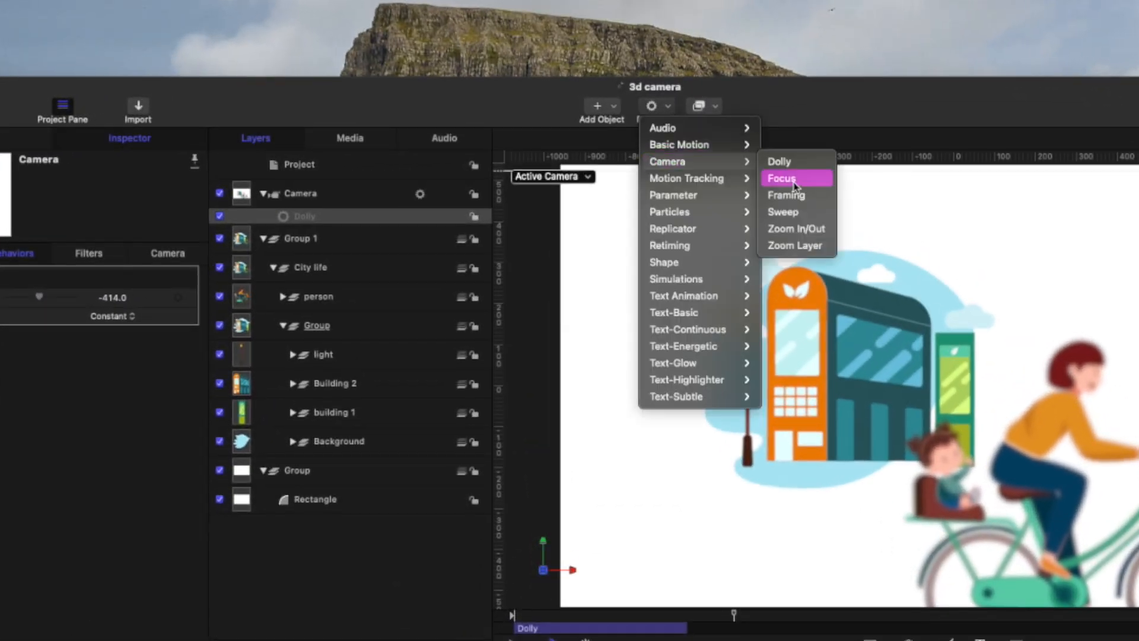
{"action": "left_click", "coordinate": [782, 178]}
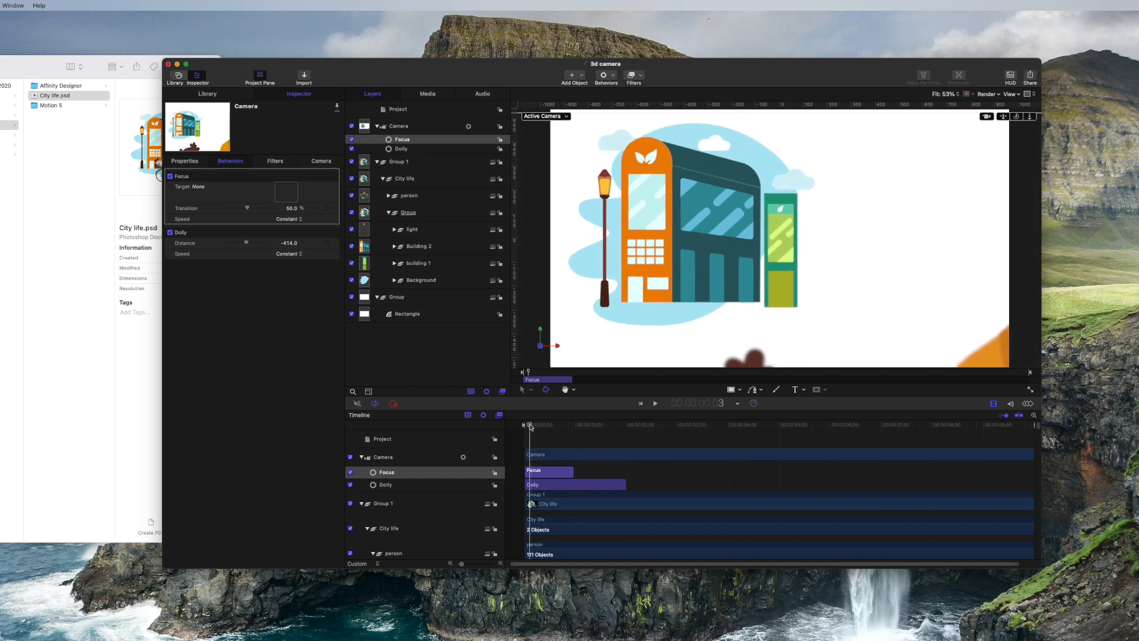
{"action": "mouse_move", "coordinate": [404, 188]}
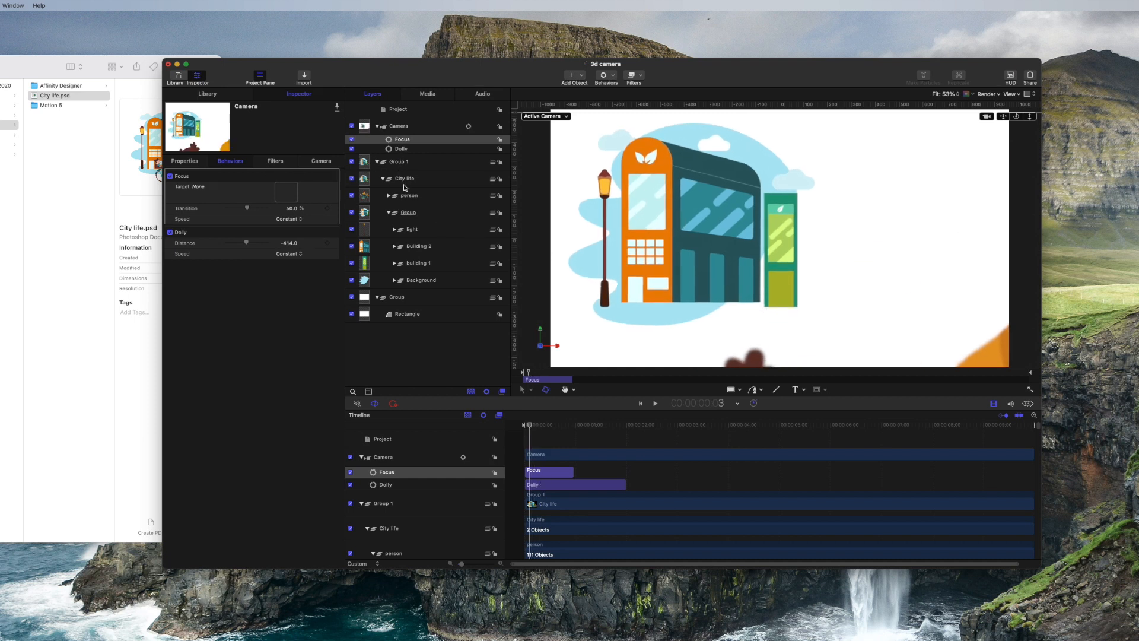
{"action": "left_click", "coordinate": [408, 212]}
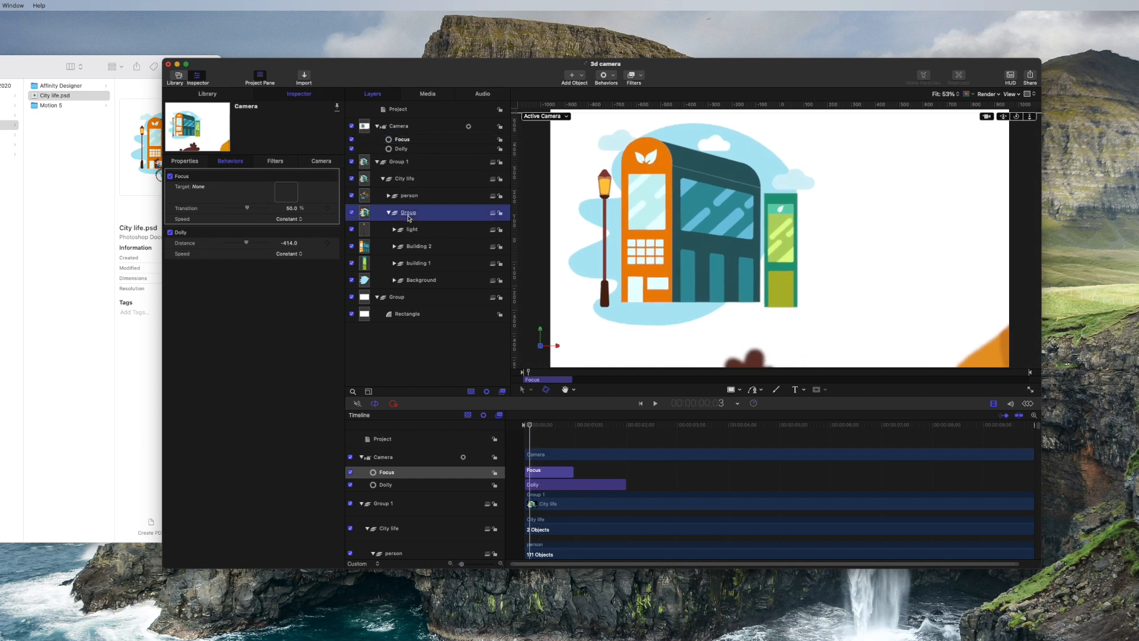
{"action": "left_click", "coordinate": [407, 213]}
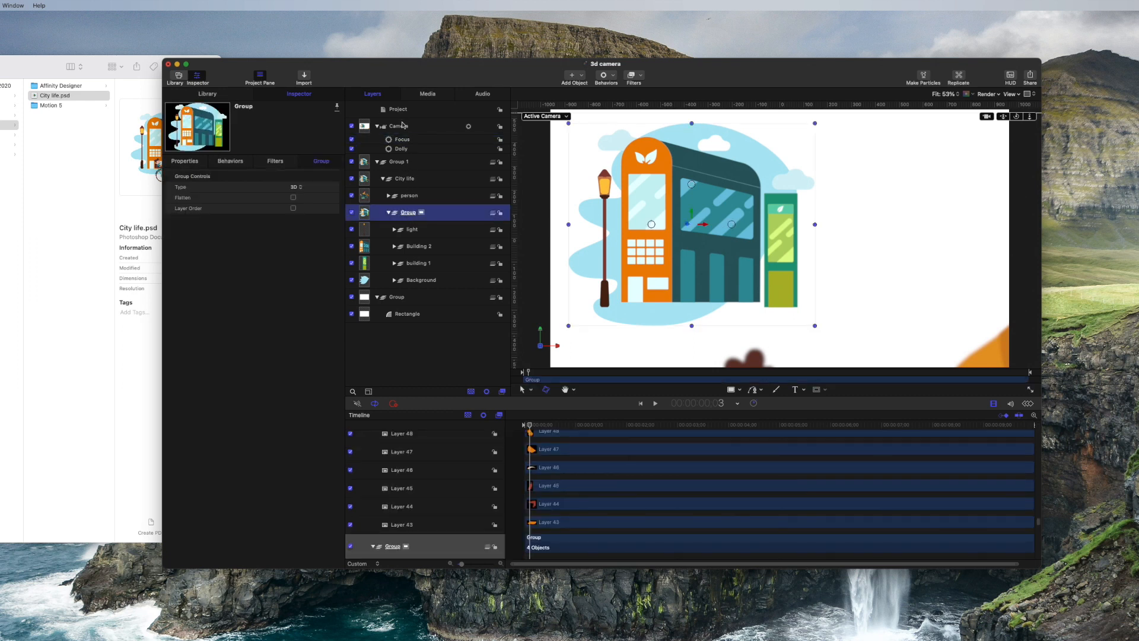
Assign the buildings Group as the Focus target and preview near the end of the dolly.
{"action": "left_click", "coordinate": [398, 125]}
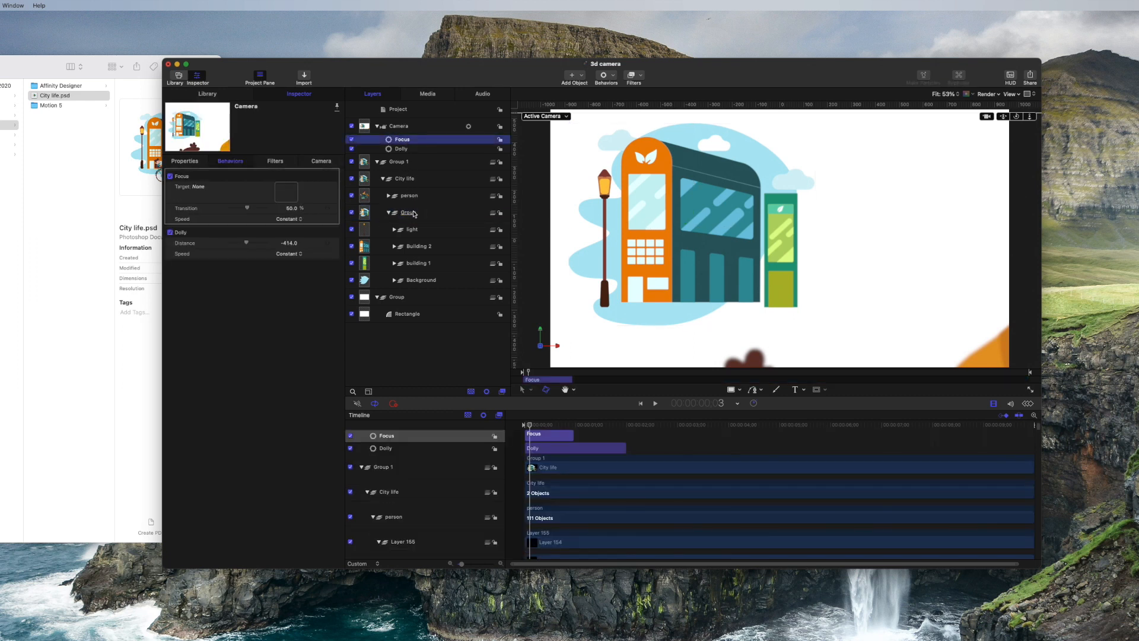
{"action": "left_click", "coordinate": [408, 212]}
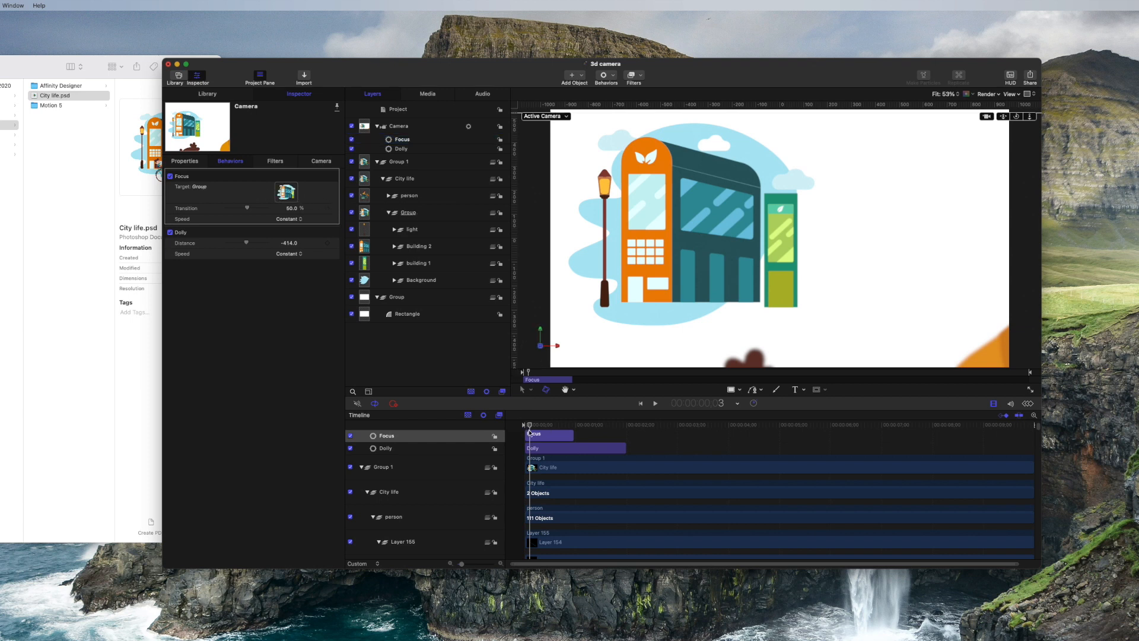
{"action": "left_click", "coordinate": [655, 403]}
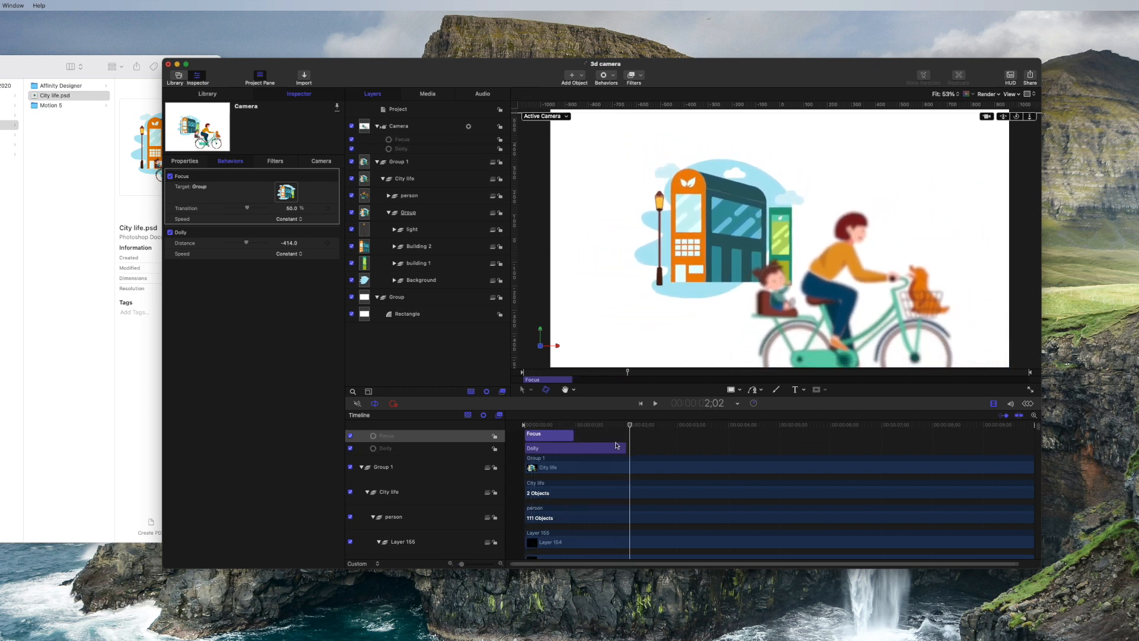
{"action": "left_click", "coordinate": [605, 76]}
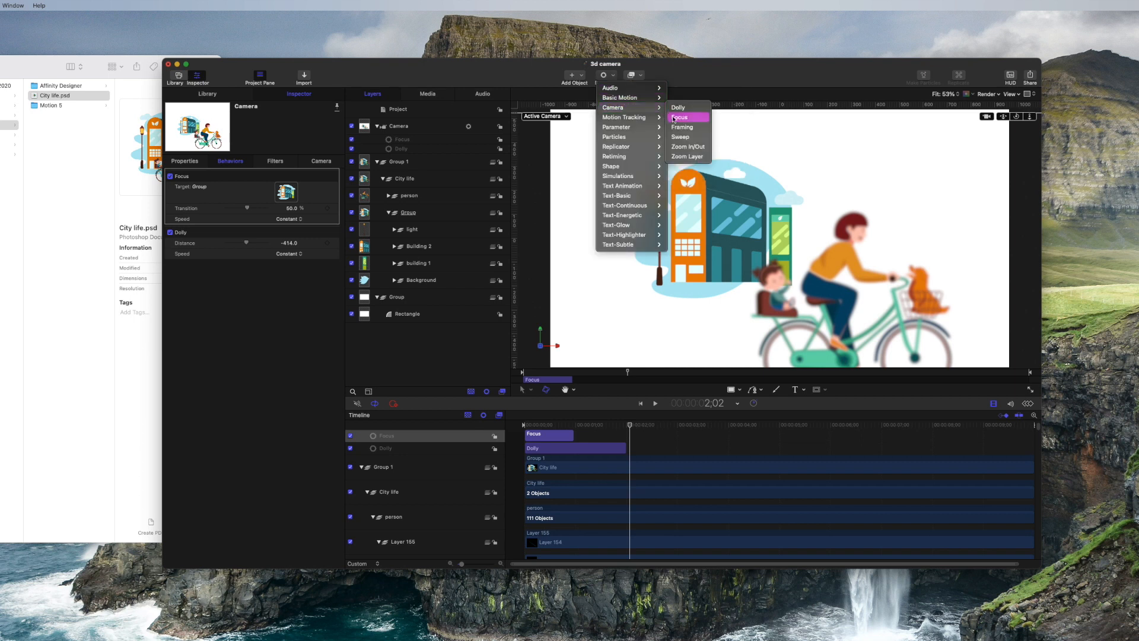
Add a second Focus behaviour (Focus 1) targeting the person layer later in the shot.
{"action": "left_click", "coordinate": [678, 117]}
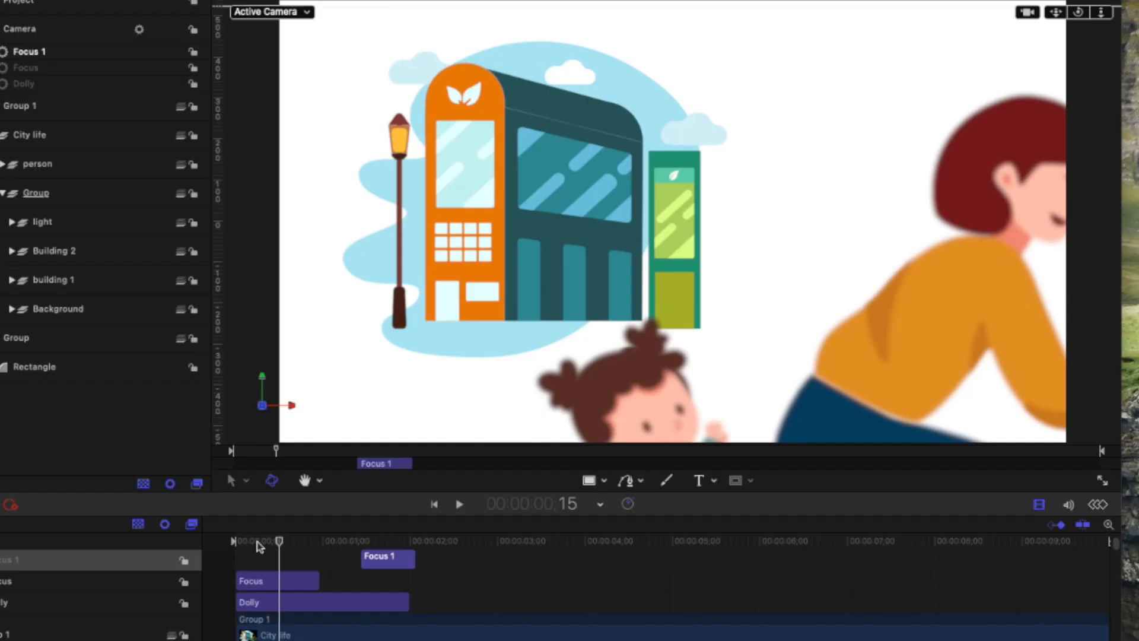
{"action": "left_click", "coordinate": [458, 505]}
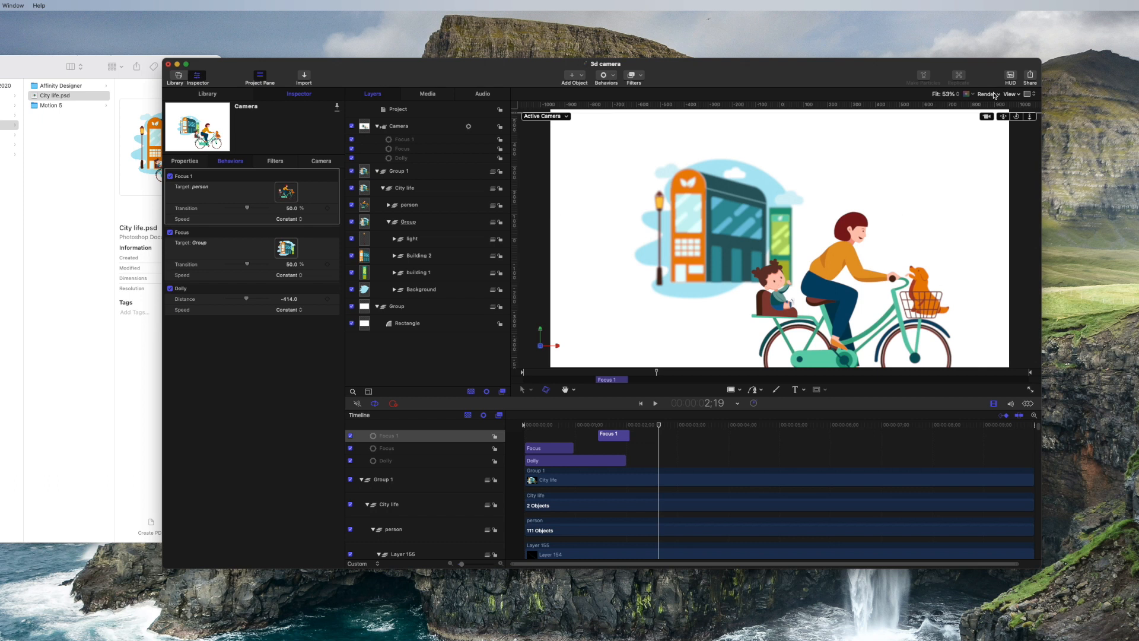
Enable Depth of Field in the canvas Render menu and preview the focus rack.
{"action": "left_click", "coordinate": [984, 95]}
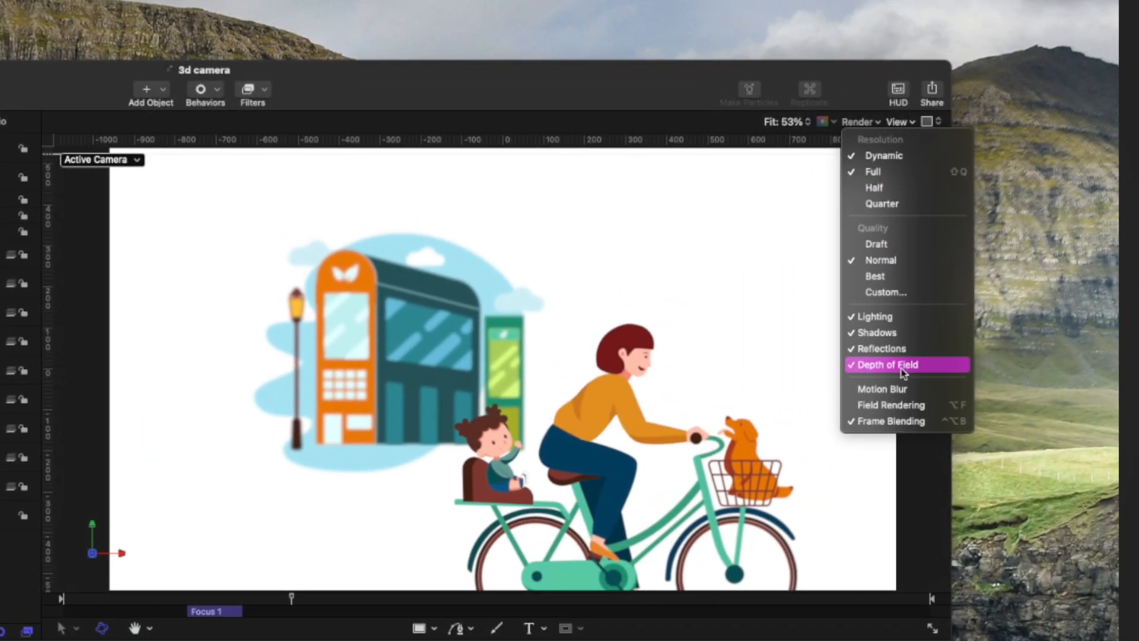
{"action": "left_click", "coordinate": [885, 364]}
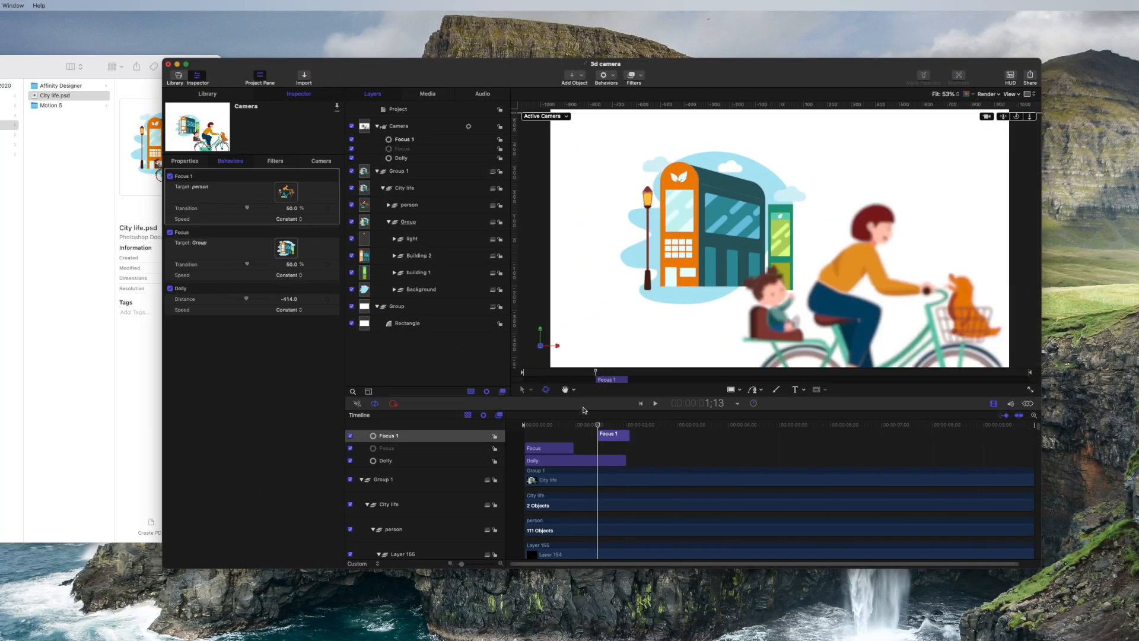
{"action": "left_click", "coordinate": [654, 404]}
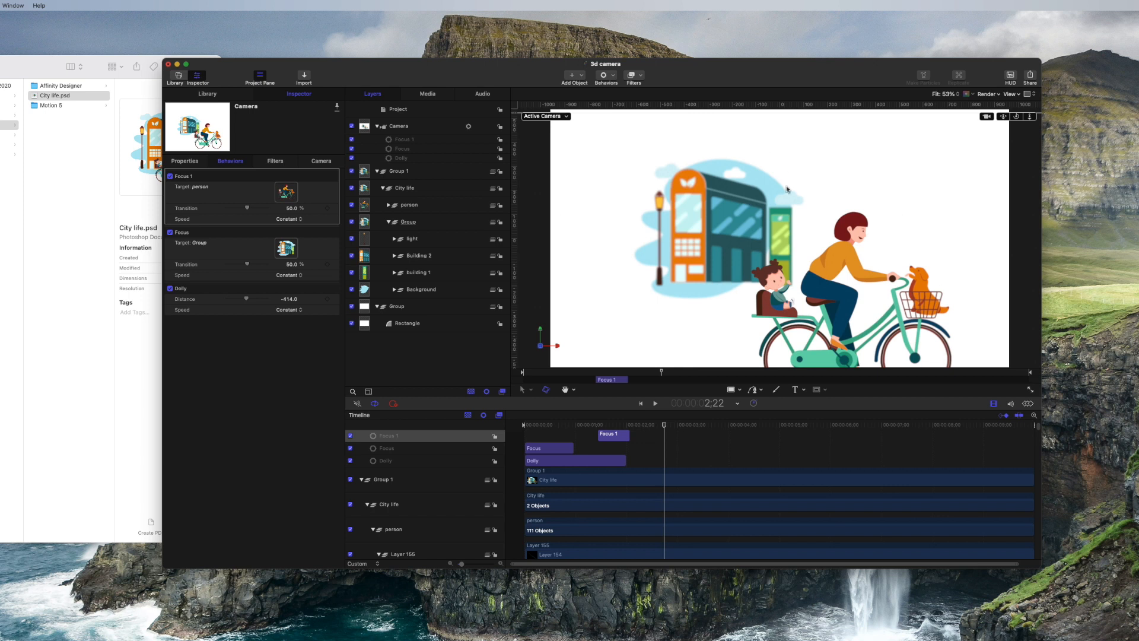
{"action": "mouse_move", "coordinate": [585, 86]}
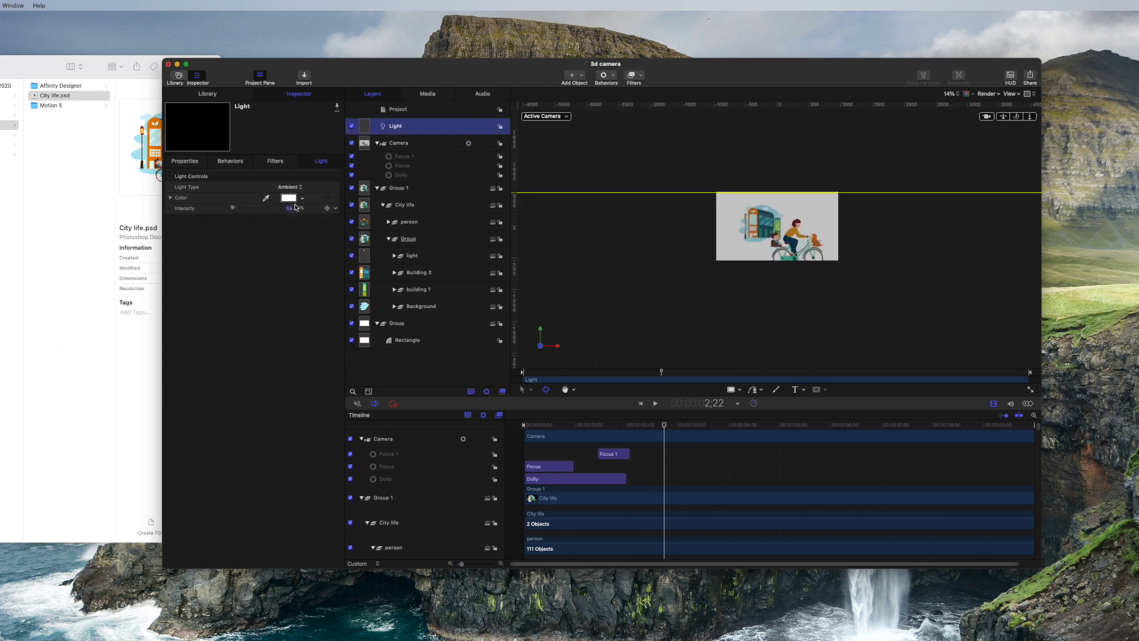
{"action": "mouse_move", "coordinate": [434, 224]}
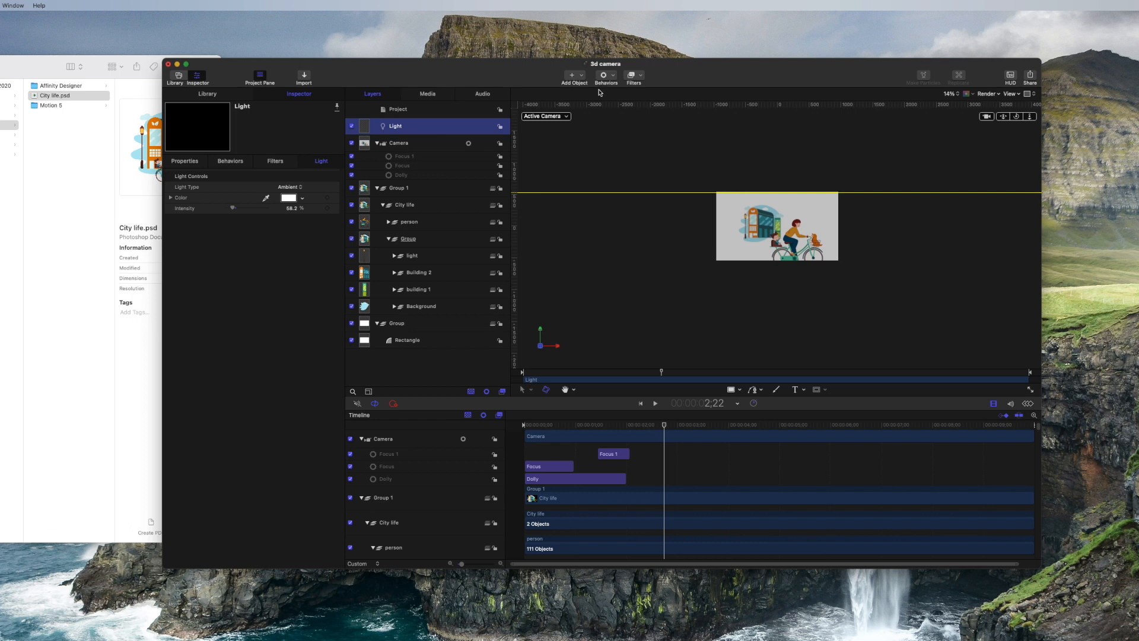
Add a point light and an ambient light to the scene.
{"action": "left_click", "coordinate": [655, 402]}
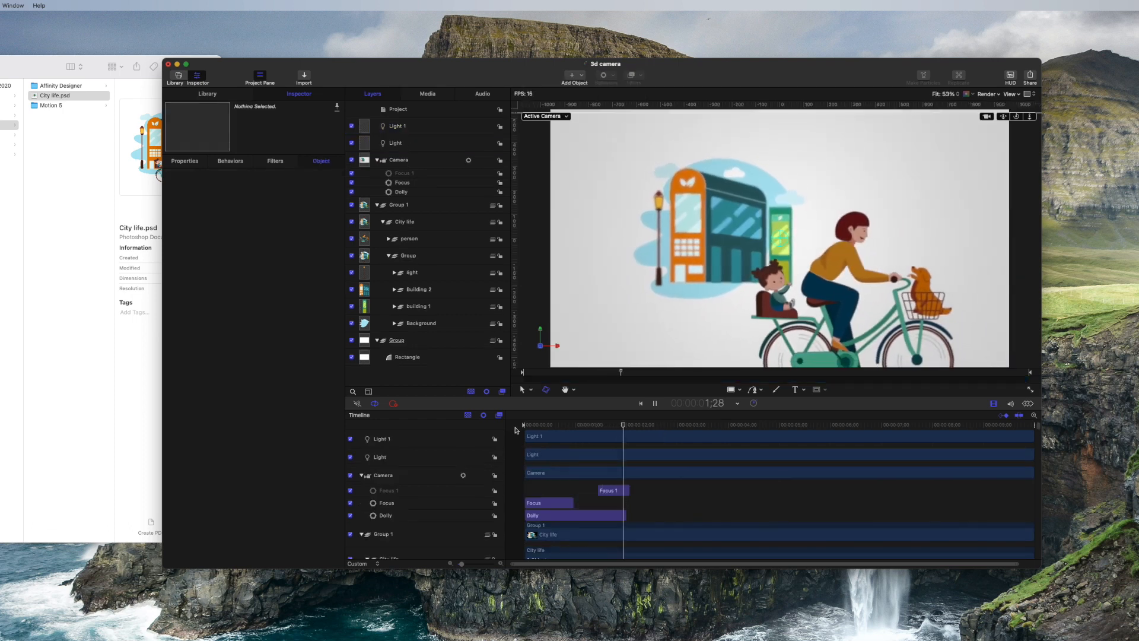
{"action": "left_click", "coordinate": [653, 403]}
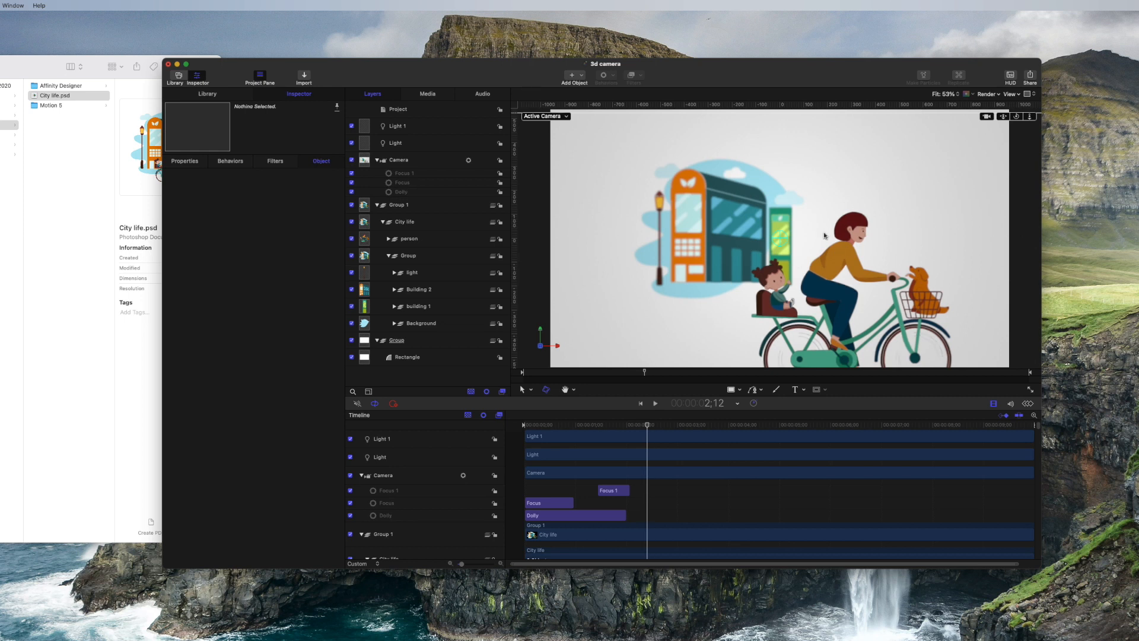
{"action": "left_click", "coordinate": [396, 126]}
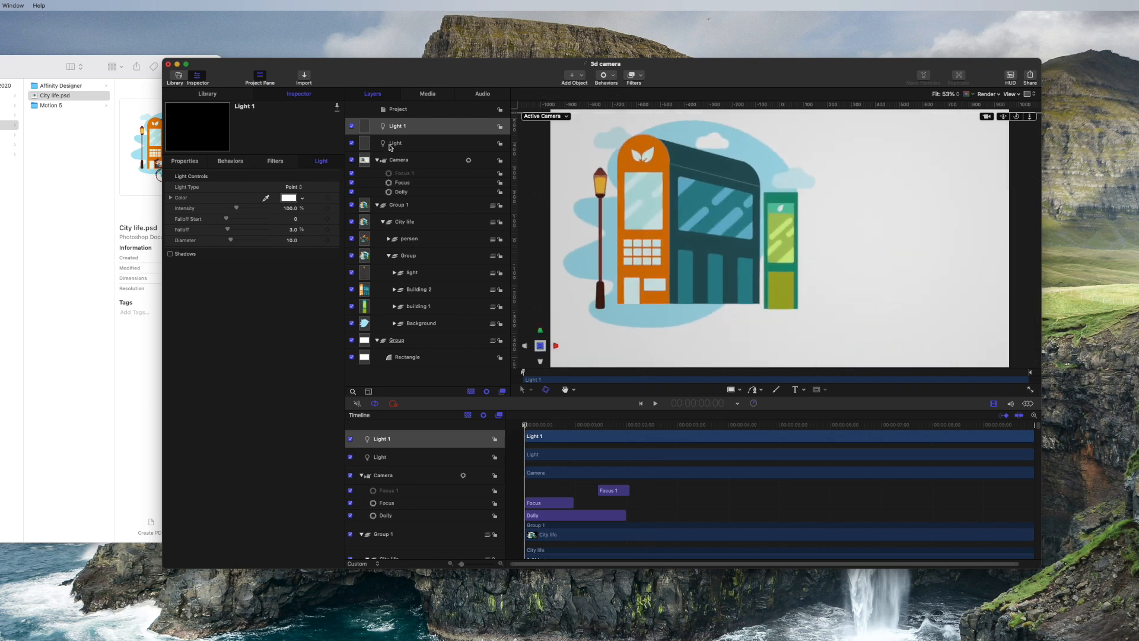
{"action": "left_click", "coordinate": [395, 142]}
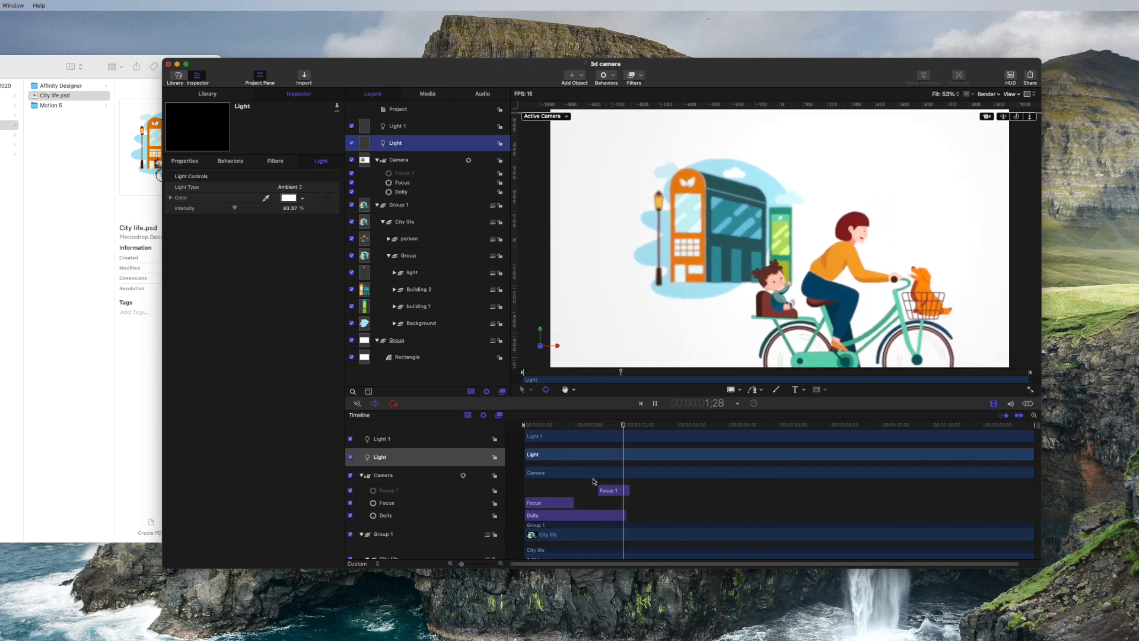
Lower the ambient light's intensity to about 73% and check the lighting across the shot.
{"action": "left_click", "coordinate": [653, 404]}
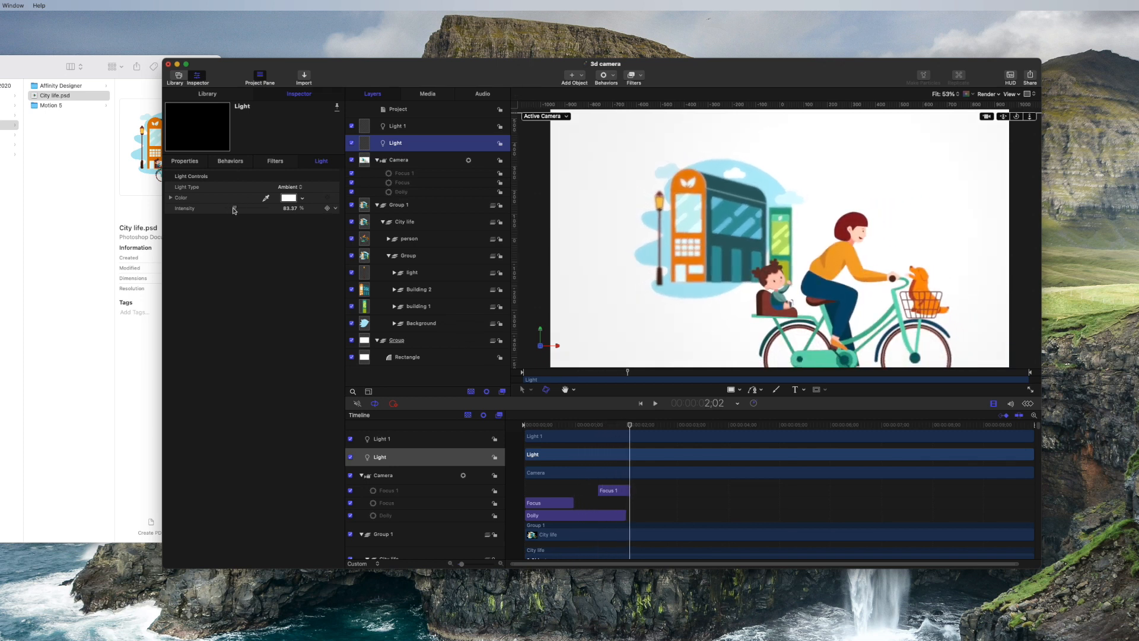
{"action": "left_click_drag", "start_coordinate": [234, 209], "coordinate": [233, 208]}
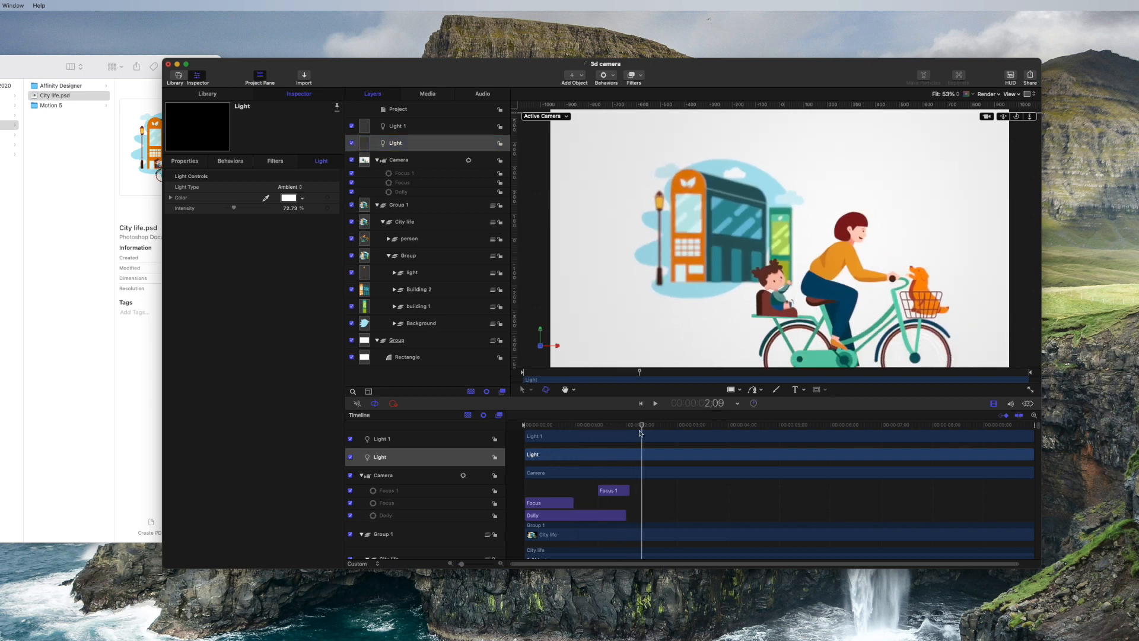
{"action": "left_click", "coordinate": [653, 403]}
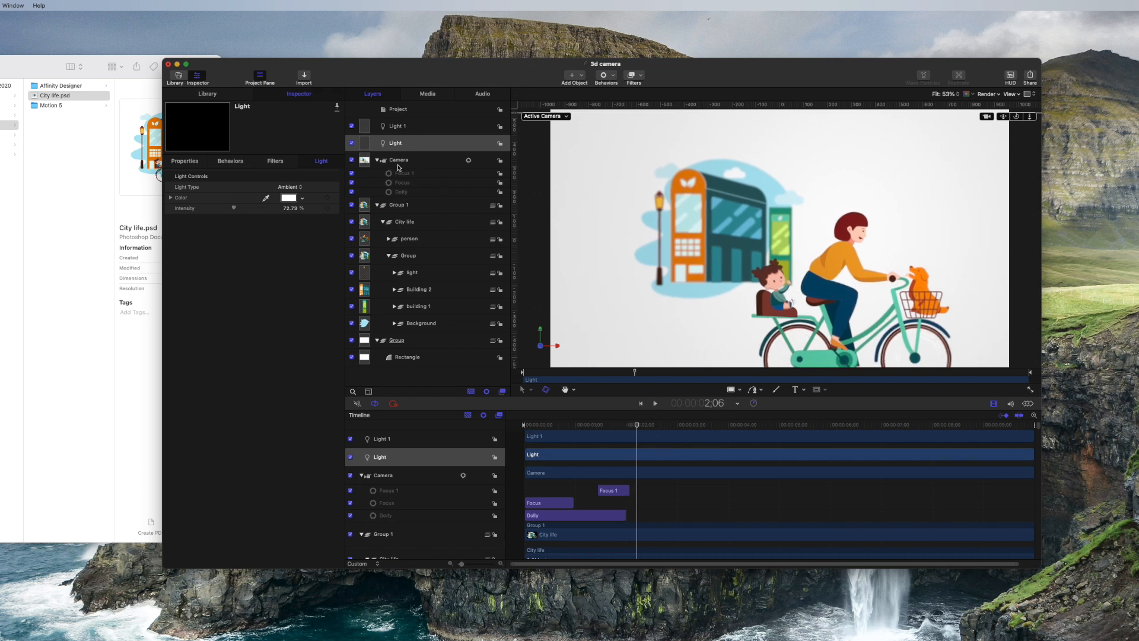
Set the Focus 1 behaviour's transition to about 53% and preview the rack.
{"action": "left_click", "coordinate": [402, 182]}
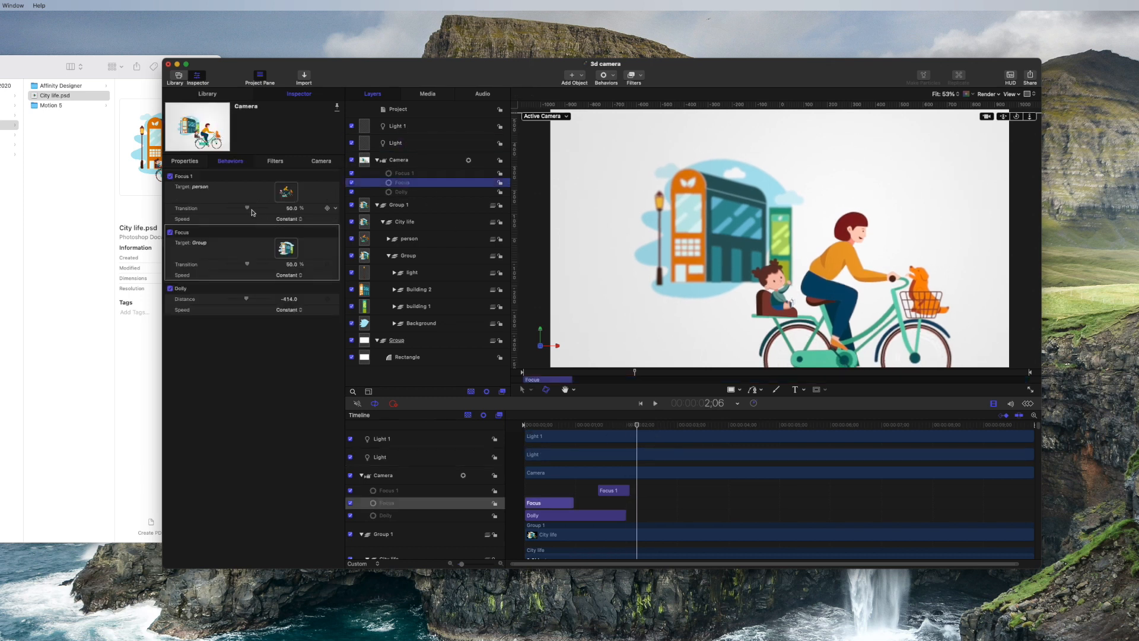
{"action": "left_click_drag", "start_coordinate": [250, 209], "coordinate": [239, 209]}
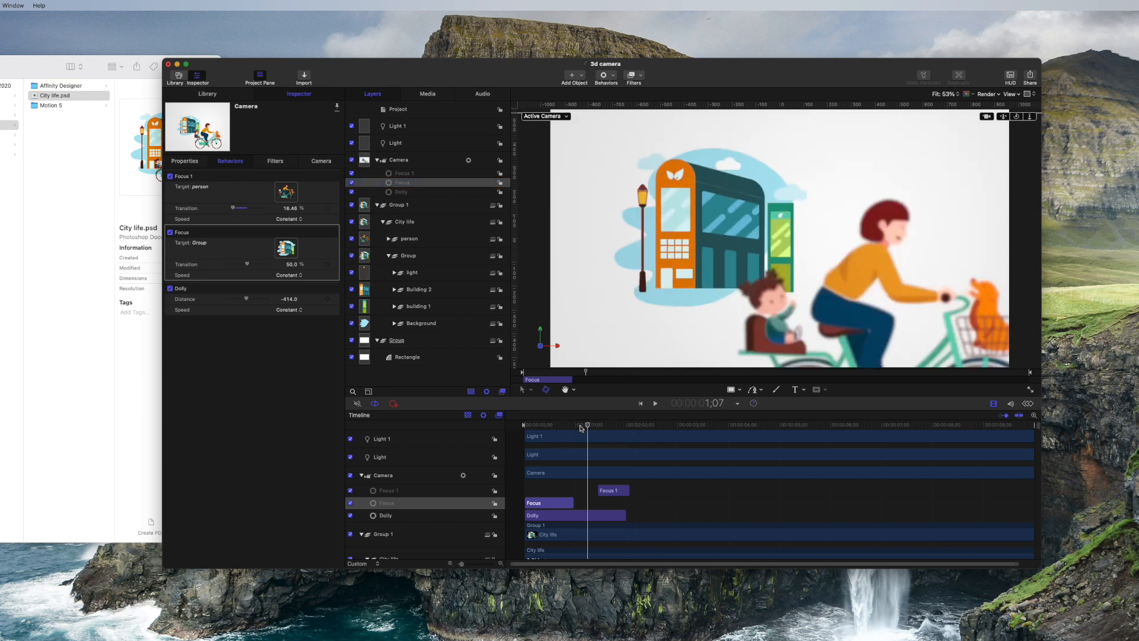
{"action": "left_click", "coordinate": [654, 404]}
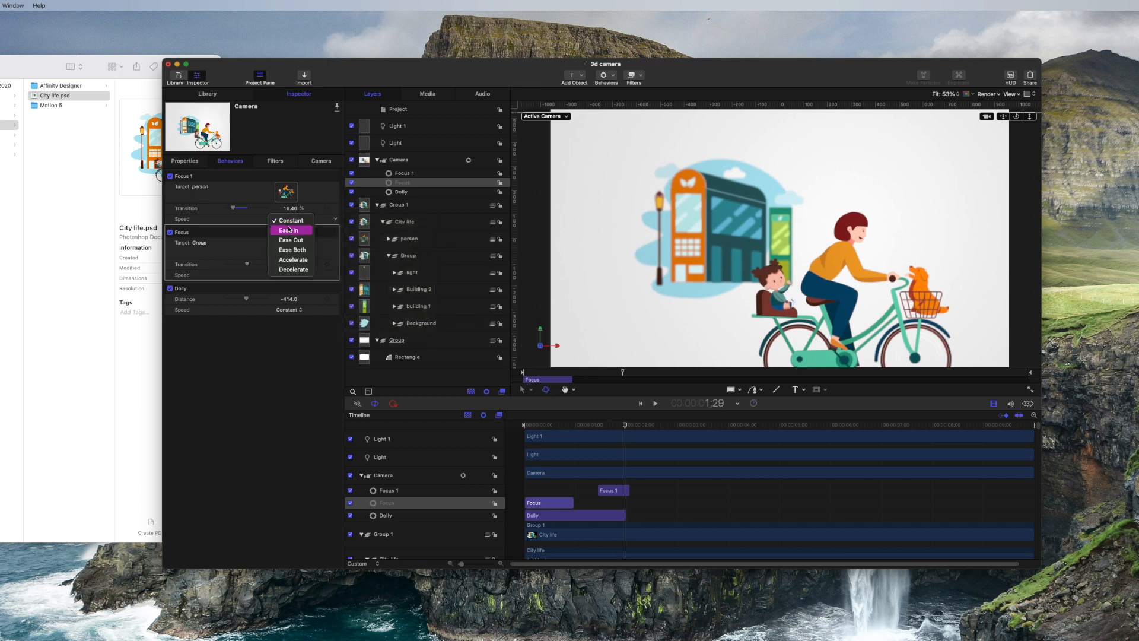
Set Focus 1's speed to Ease Both and preview the eased focus rack.
{"action": "left_click", "coordinate": [292, 249]}
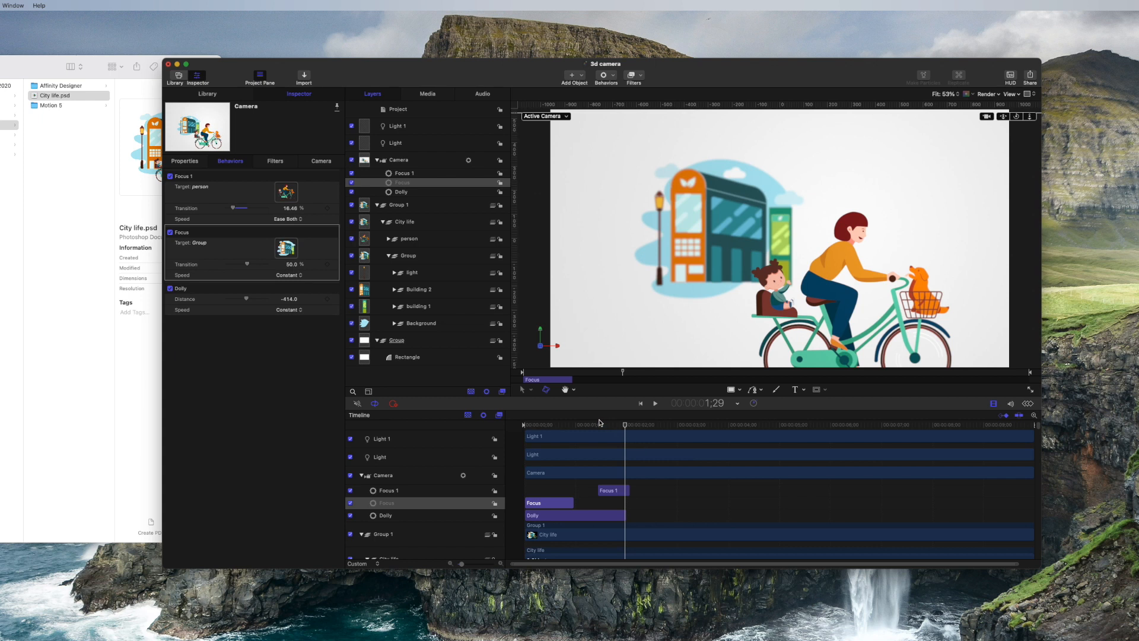
{"action": "left_click", "coordinate": [655, 403]}
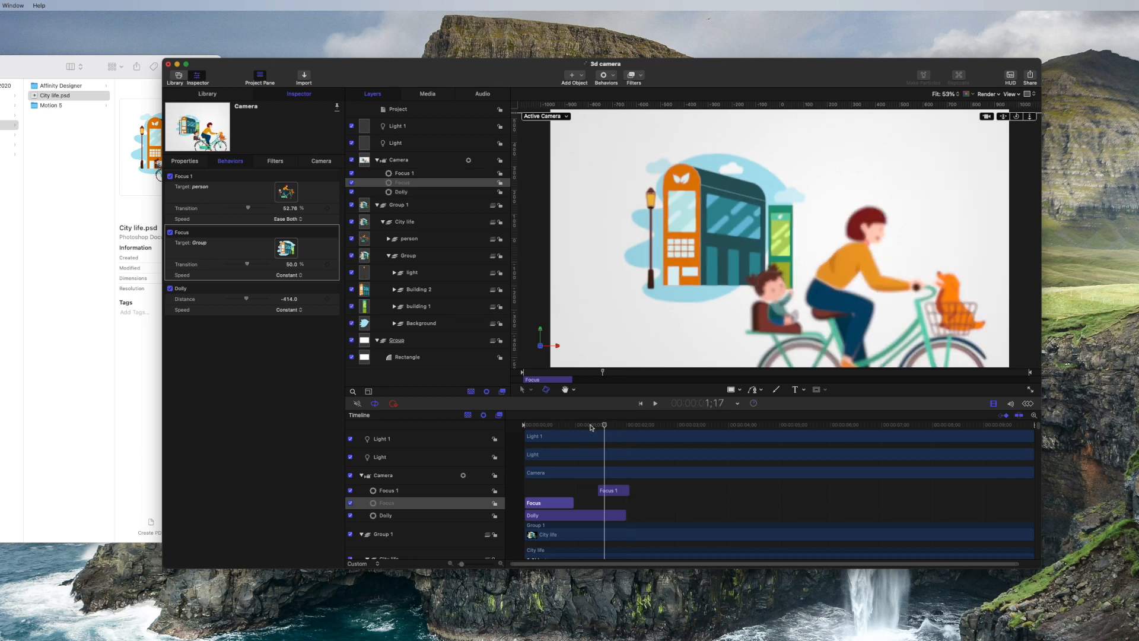
{"action": "left_click", "coordinate": [655, 403]}
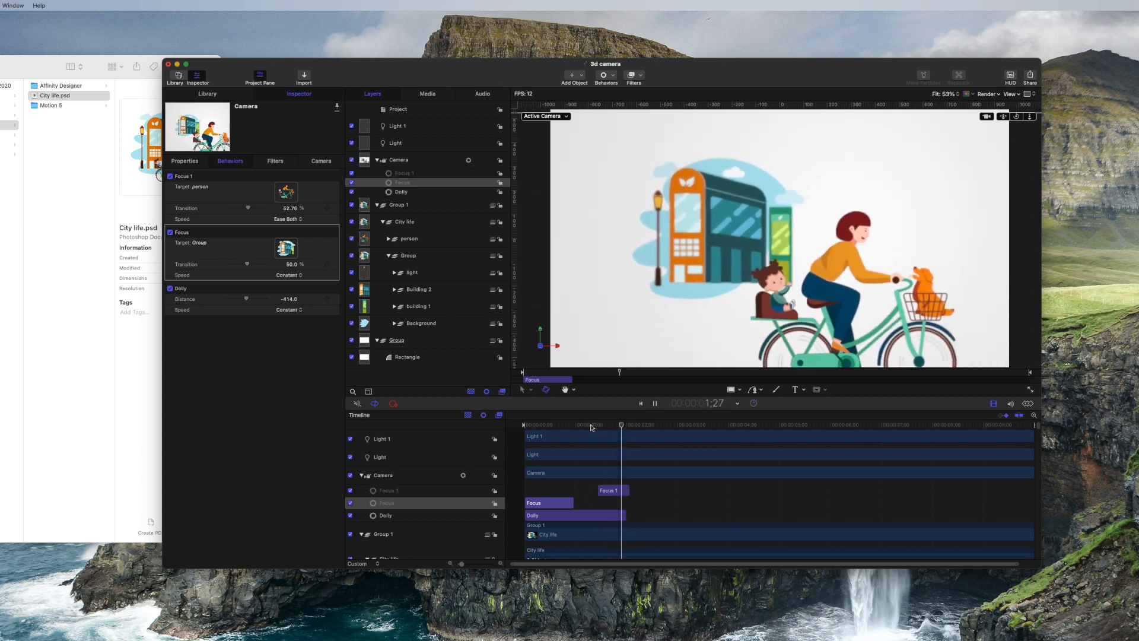